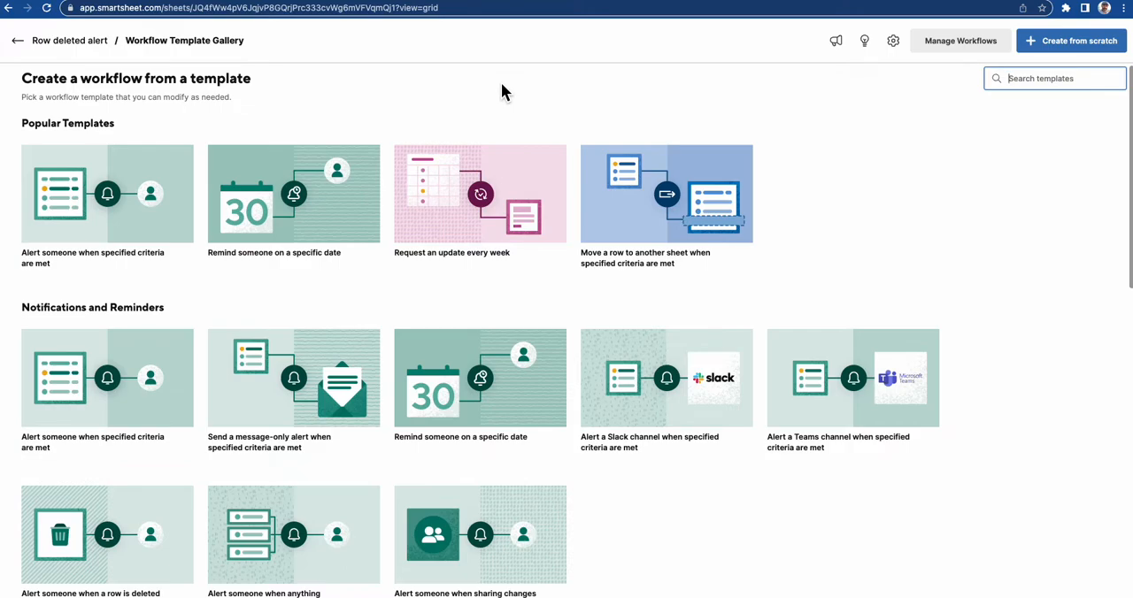
Step: Scroll to the 'Alert someone when a row is deleted' template and preview its details
scroll(down, 3)
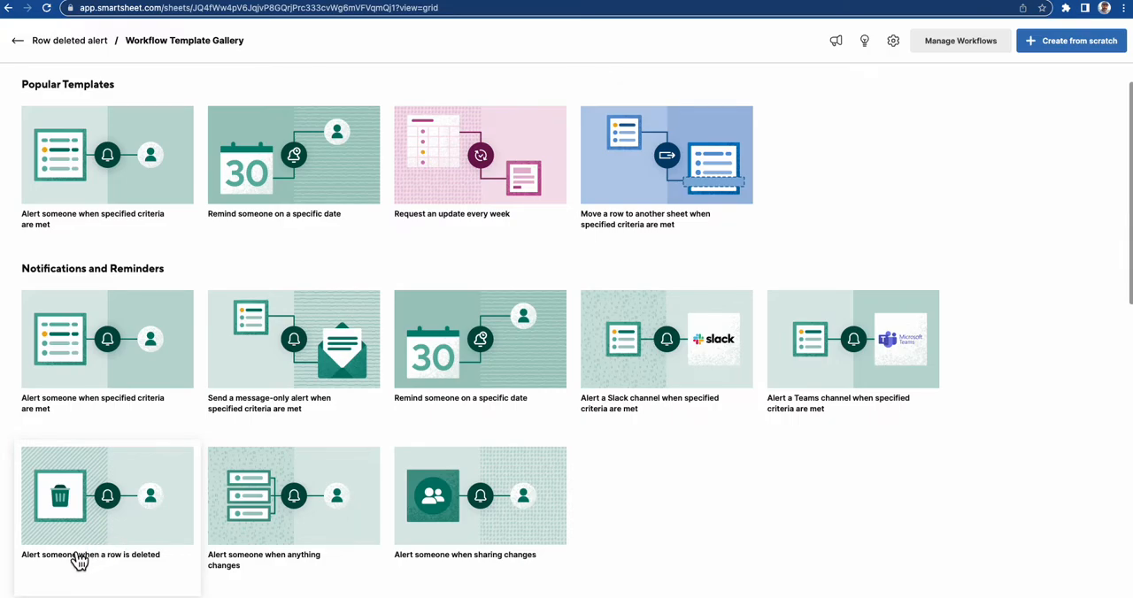
mouse_move(89, 565)
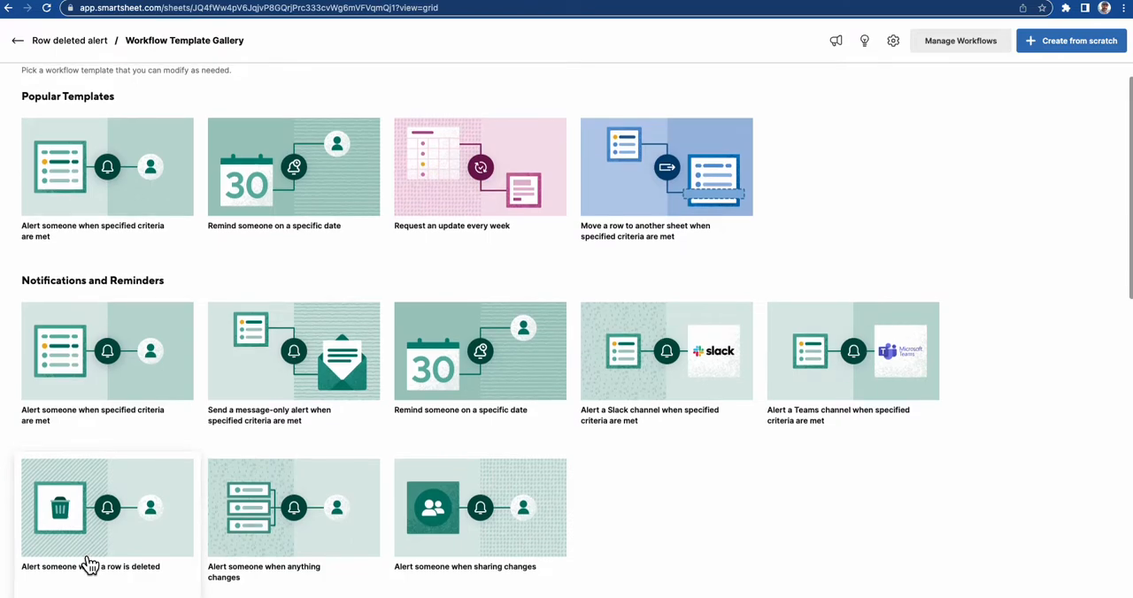
mouse_move(106, 507)
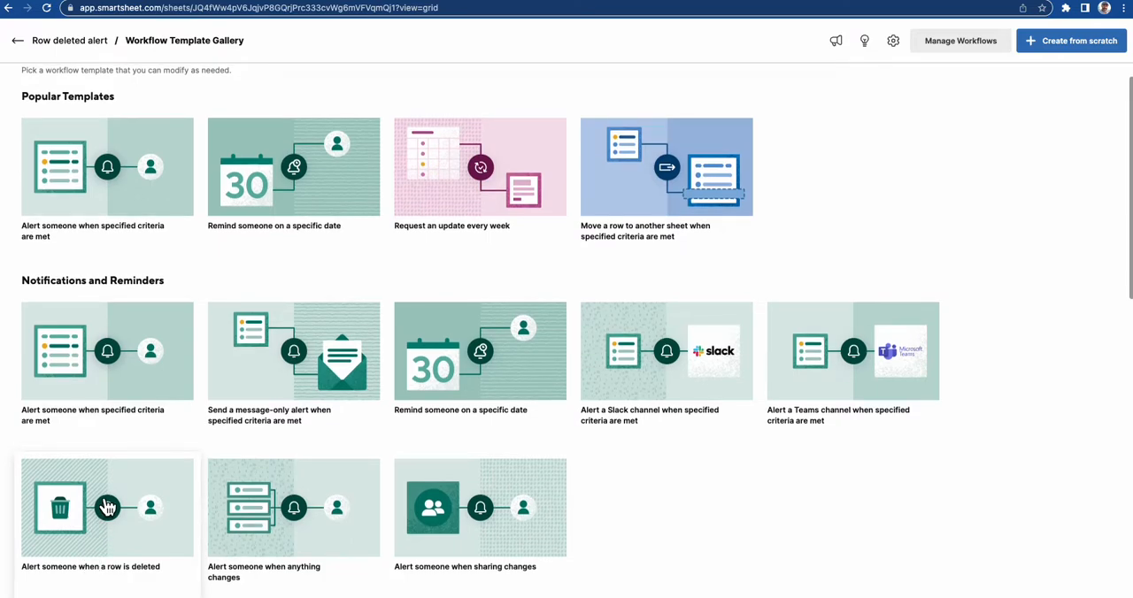
click(106, 508)
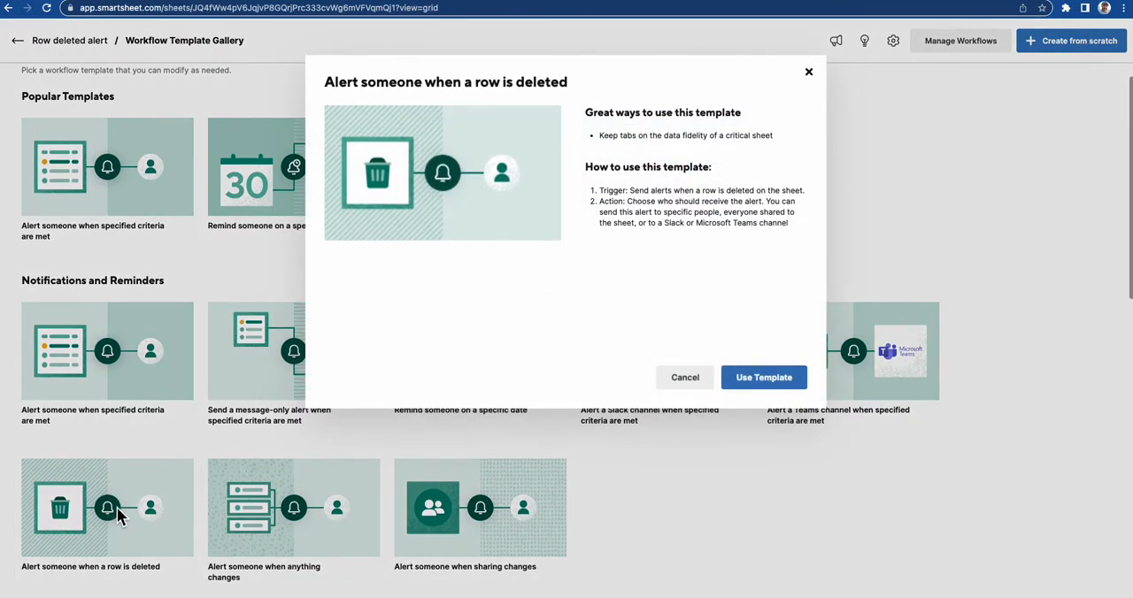
mouse_move(575, 224)
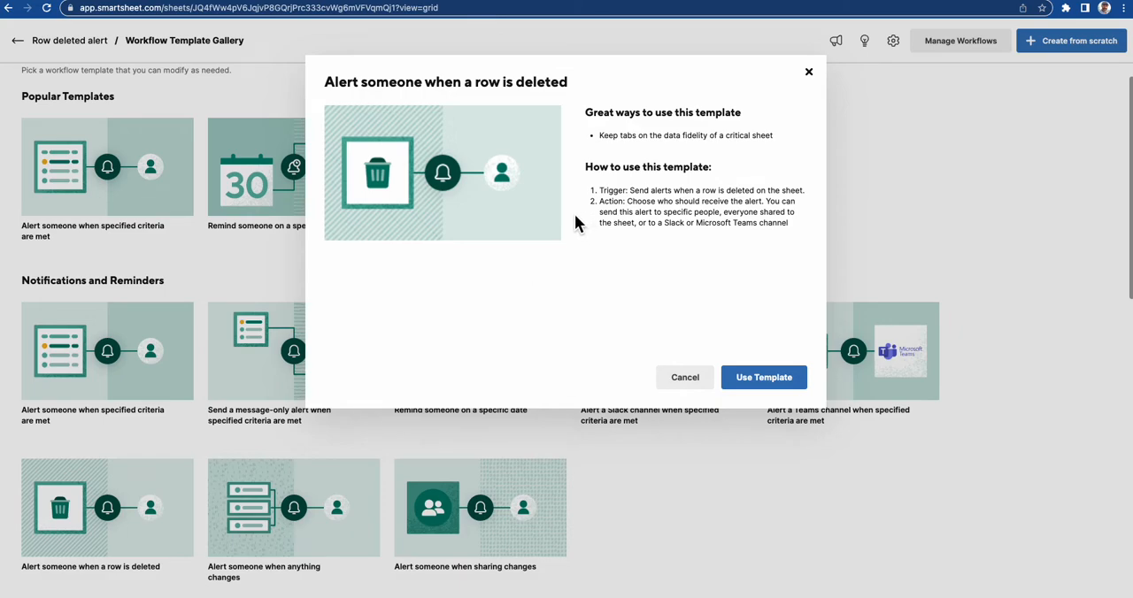
mouse_move(684, 377)
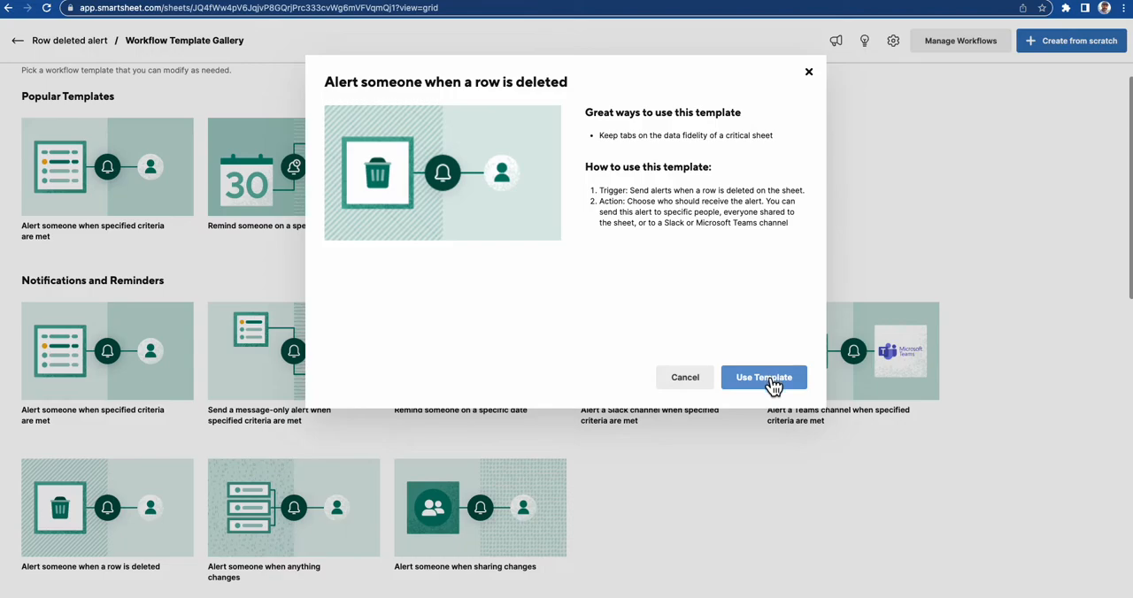
Step: Create a workflow from the template and title it 'Alert row deleted'
click(762, 377)
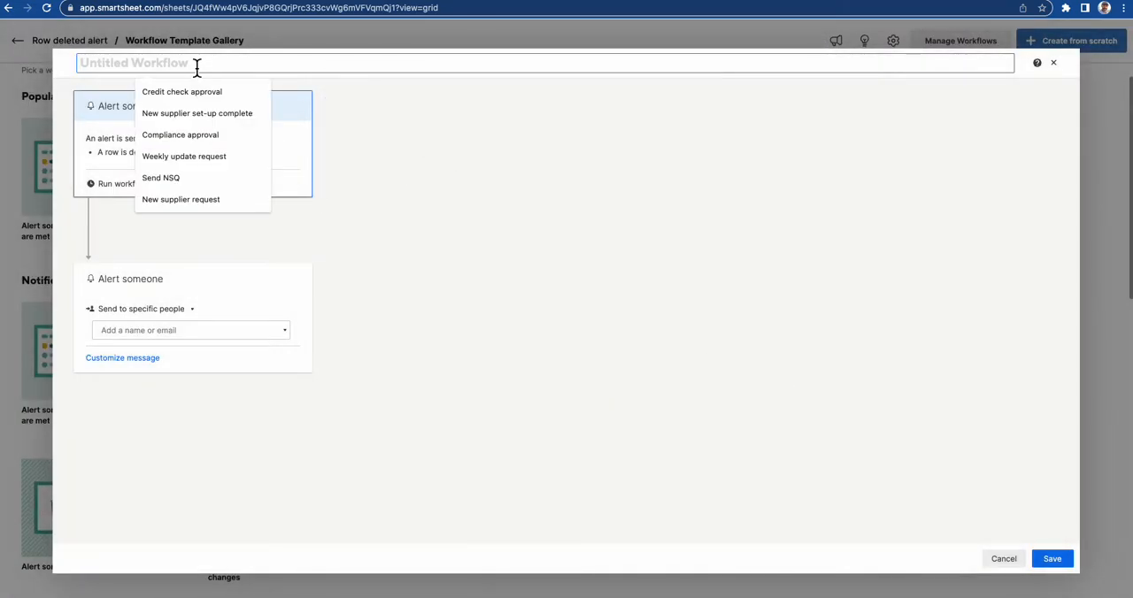
text(Alert)
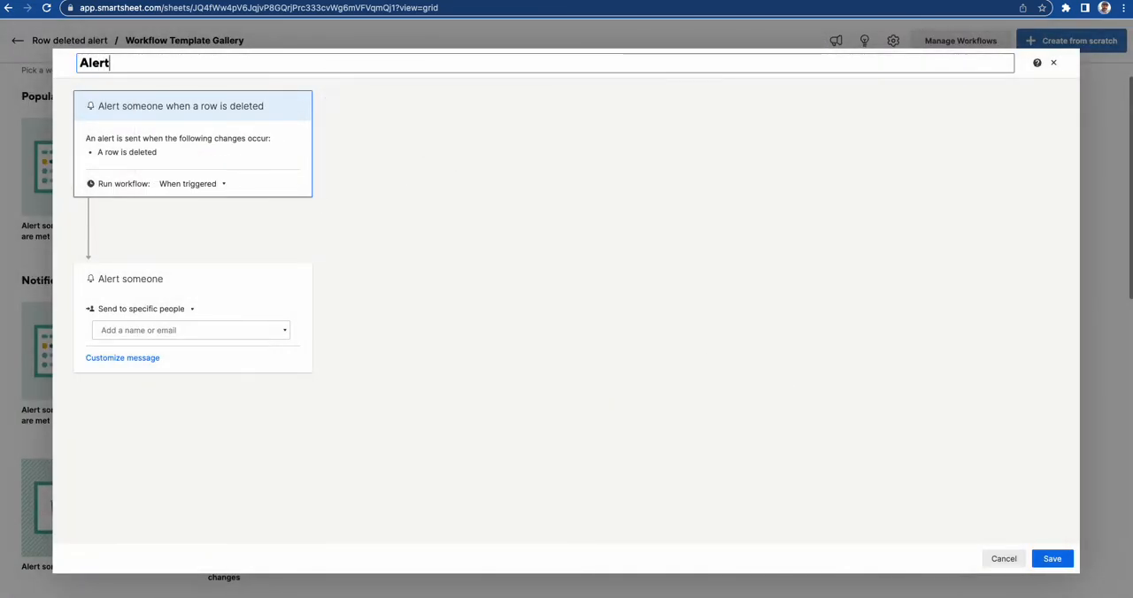
text(row)
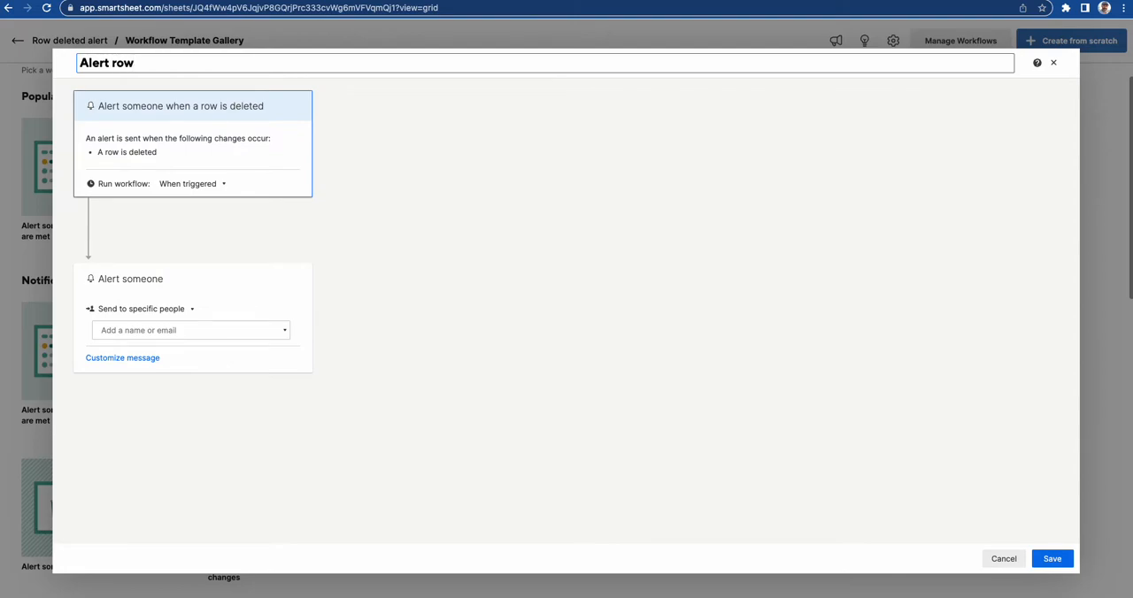
text(deleted)
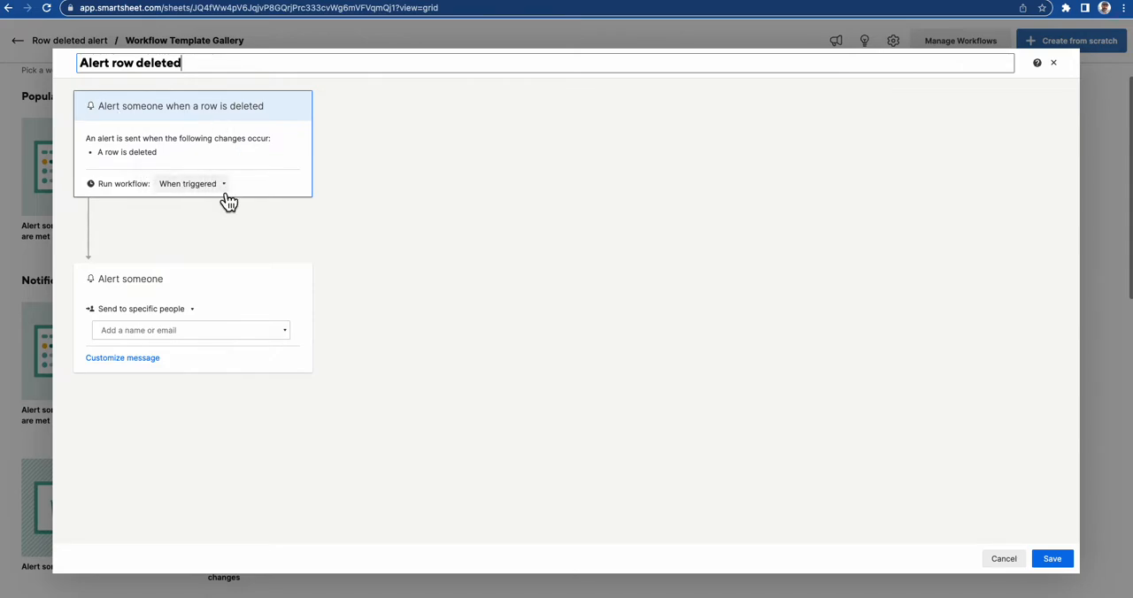
mouse_move(222, 200)
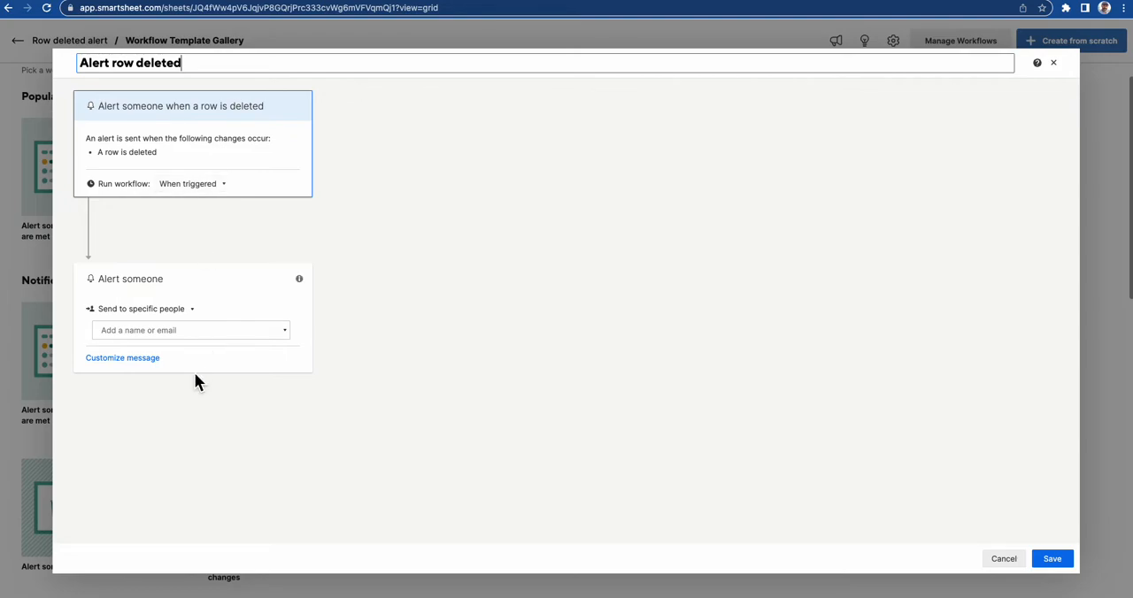
Step: Alert Demo Prodactive with the custom message 'Warning! Row deleted from Demo sheet'
click(191, 330)
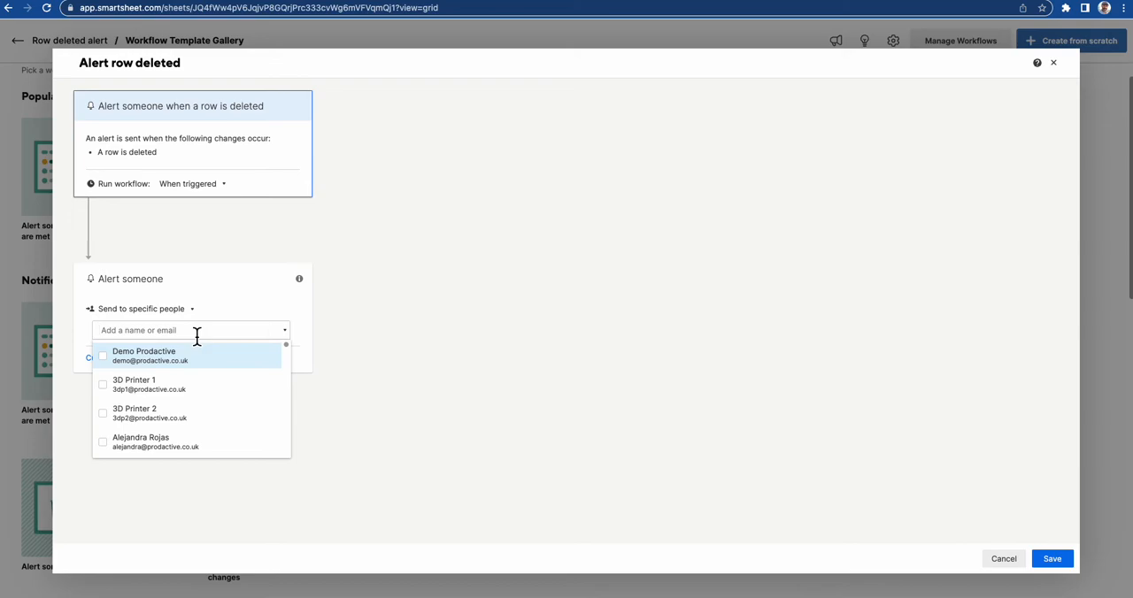
click(140, 309)
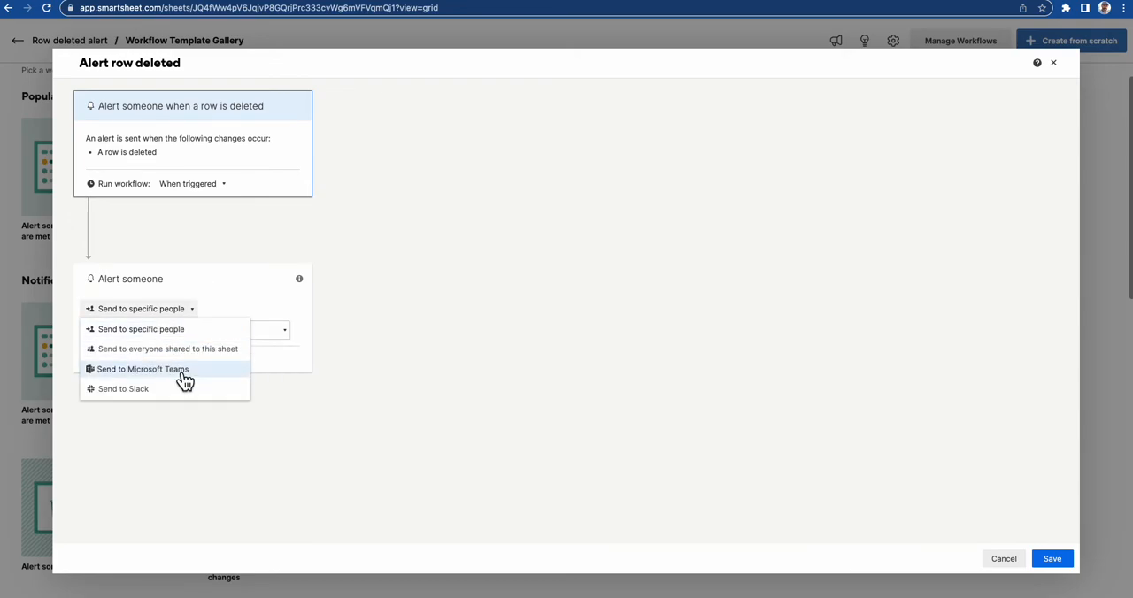
mouse_move(172, 372)
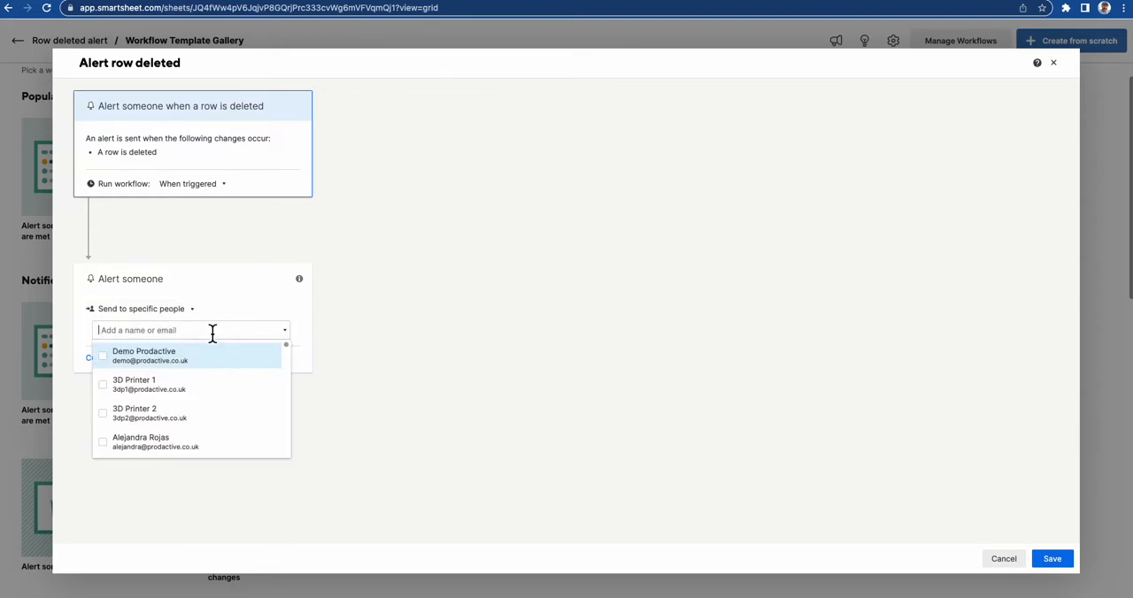
click(103, 356)
text(W)
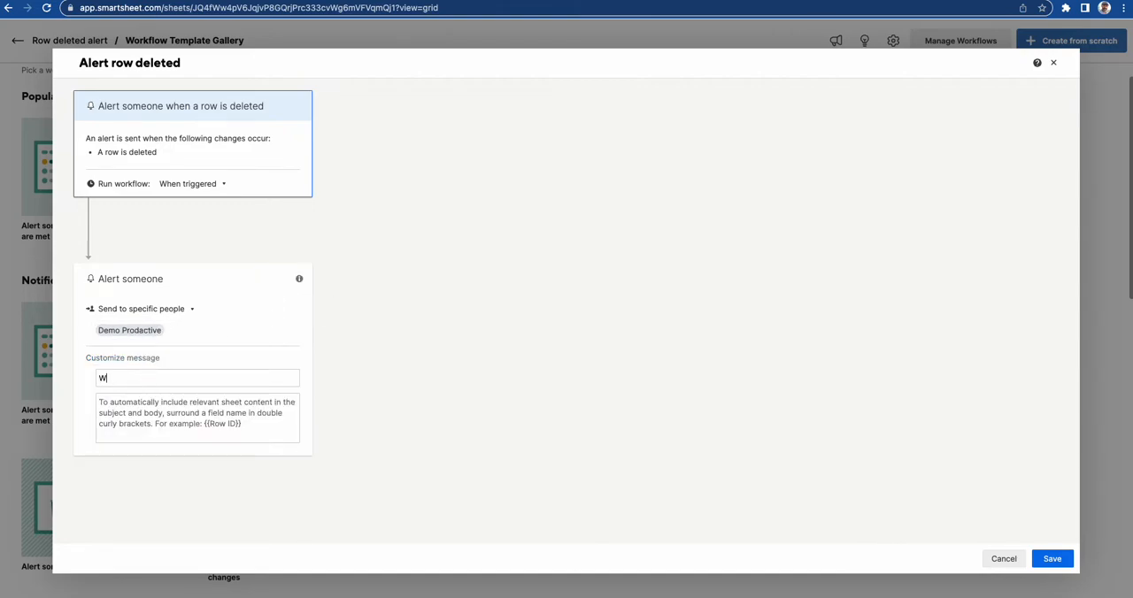
text(arnmi)
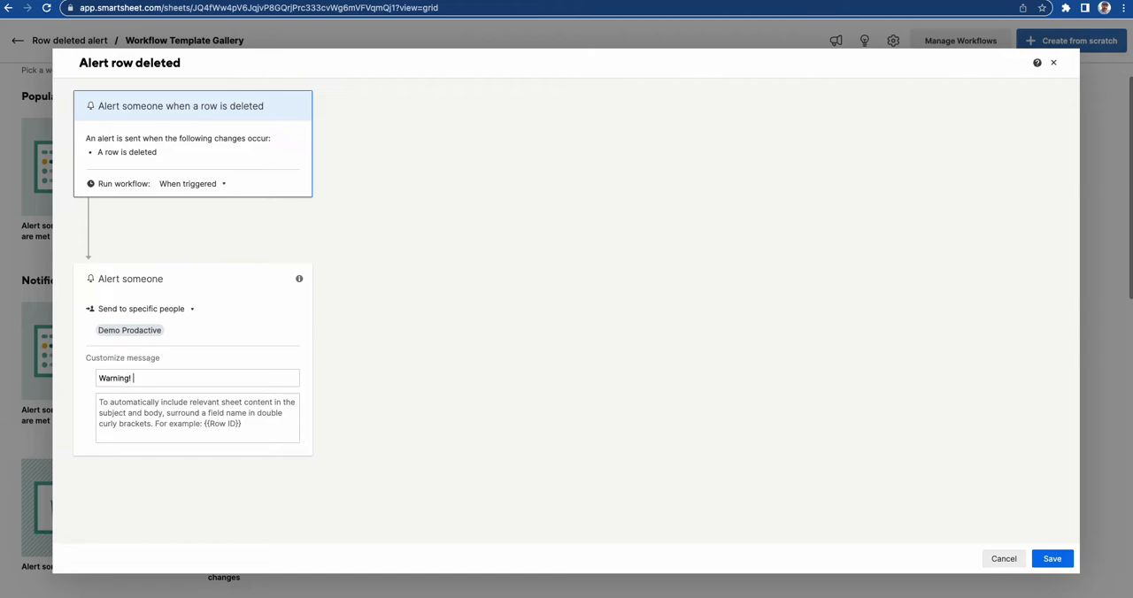
text(Row deleted from)
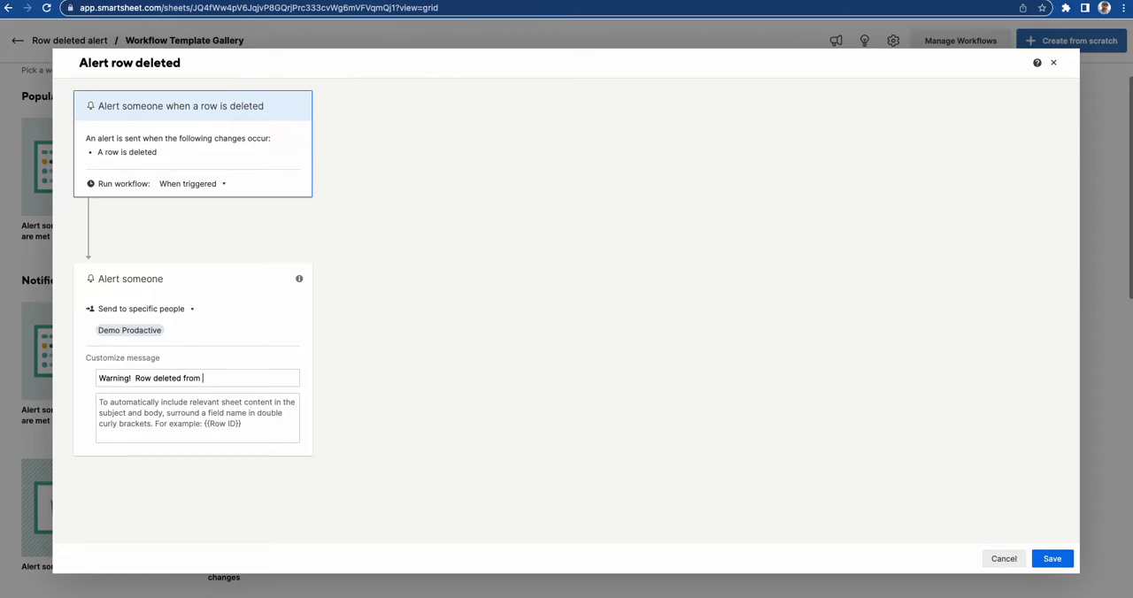
text(Demo sheet)
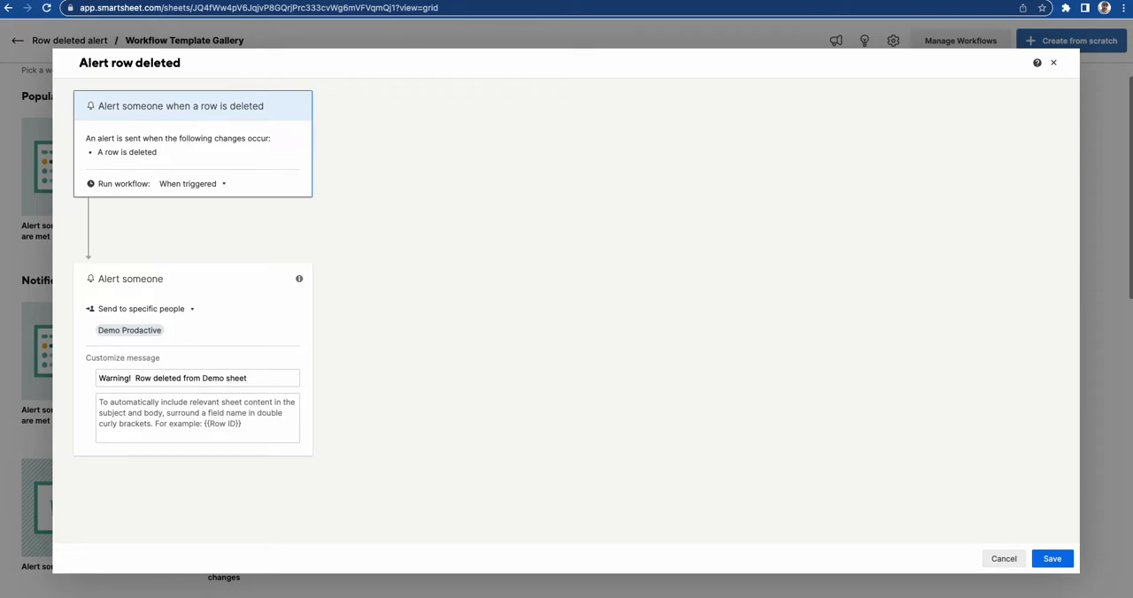
mouse_move(164, 423)
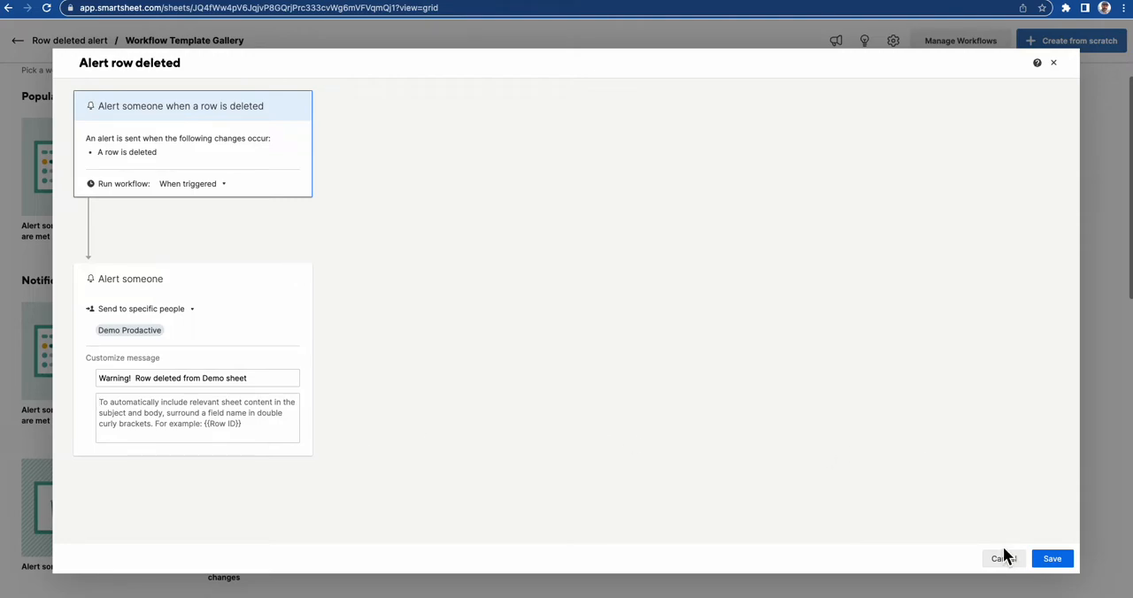
Step: Save 'Alert row deleted', deactivate the older 'Row deleted alert' workflow, and return to the sheet
click(1052, 558)
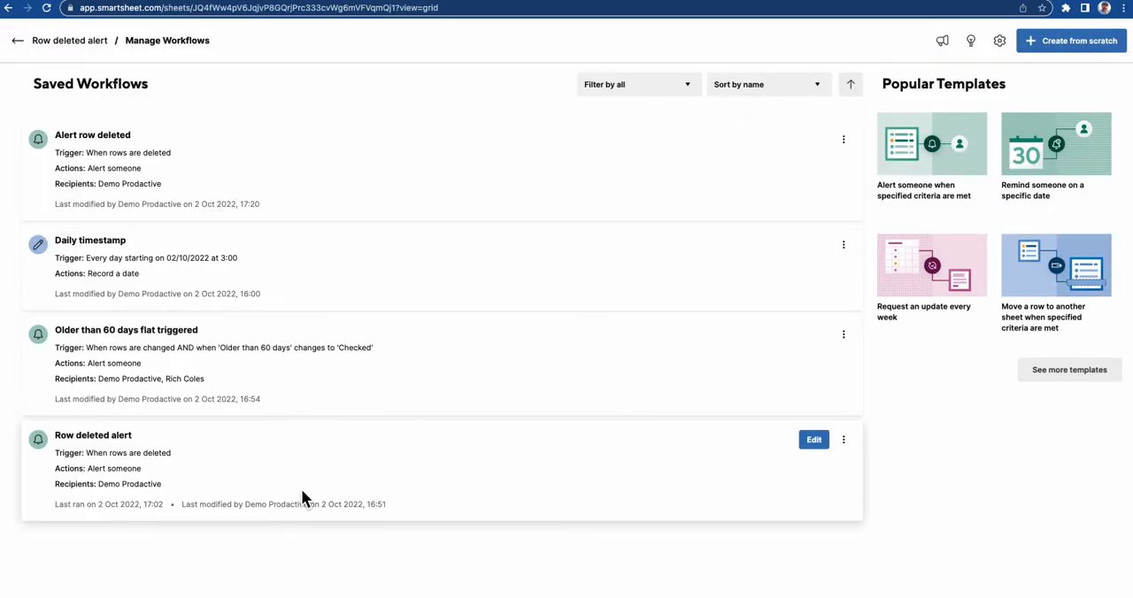
click(844, 439)
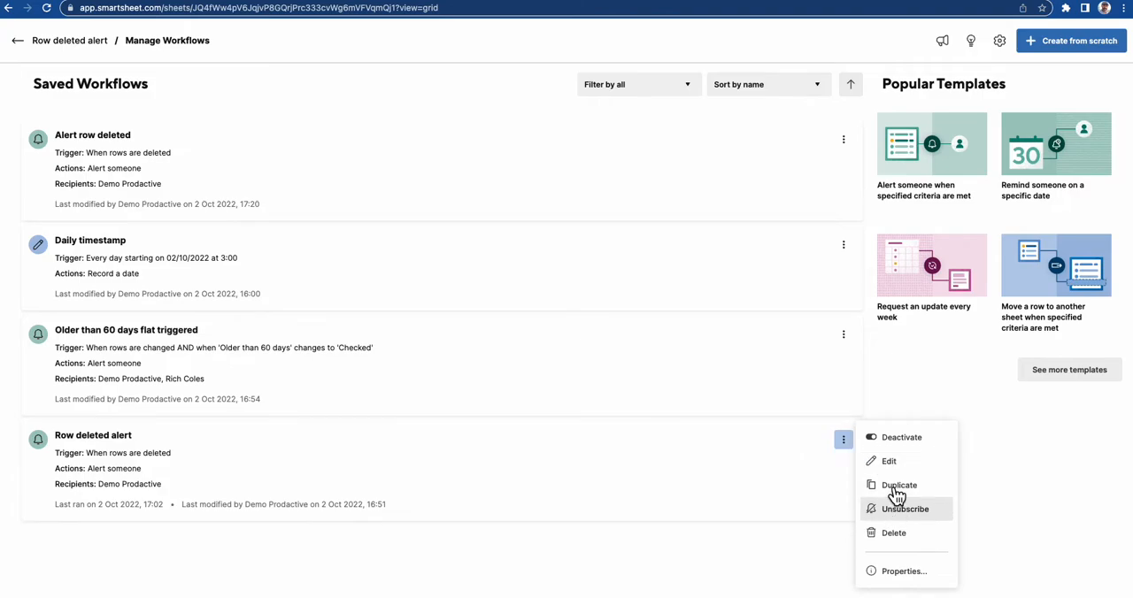
click(900, 436)
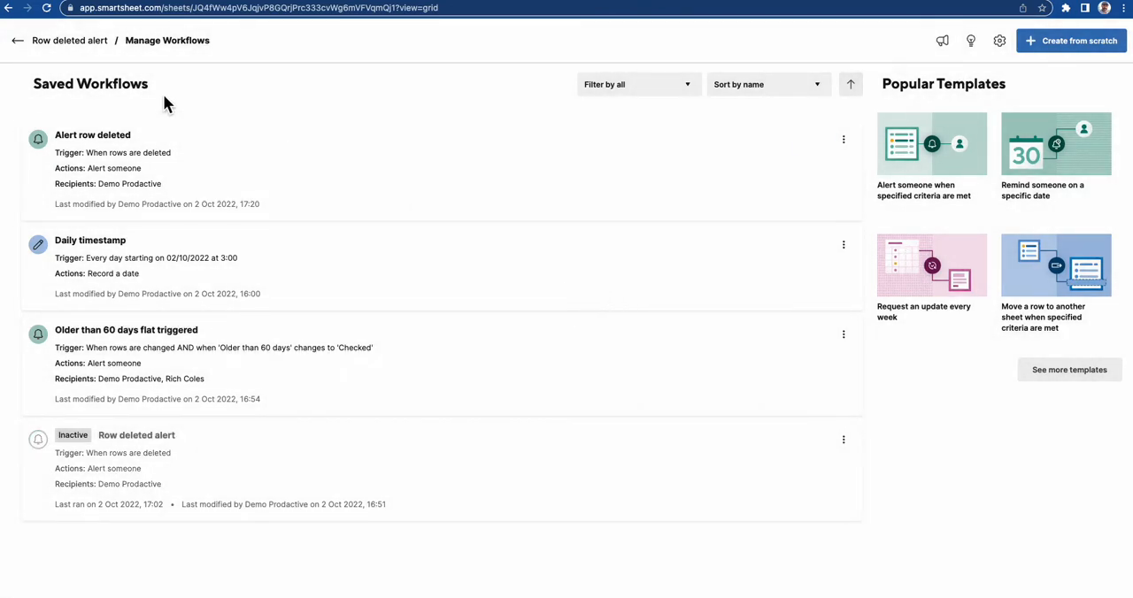
click(17, 40)
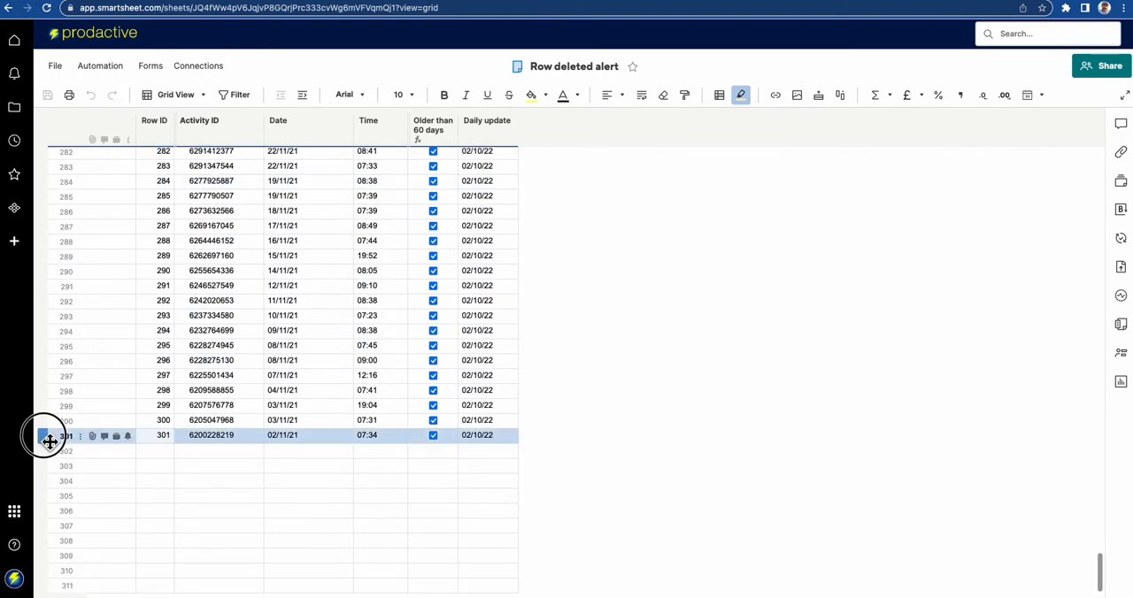
Step: Delete row 301 from the sheet and check the notifications
right_click(49, 434)
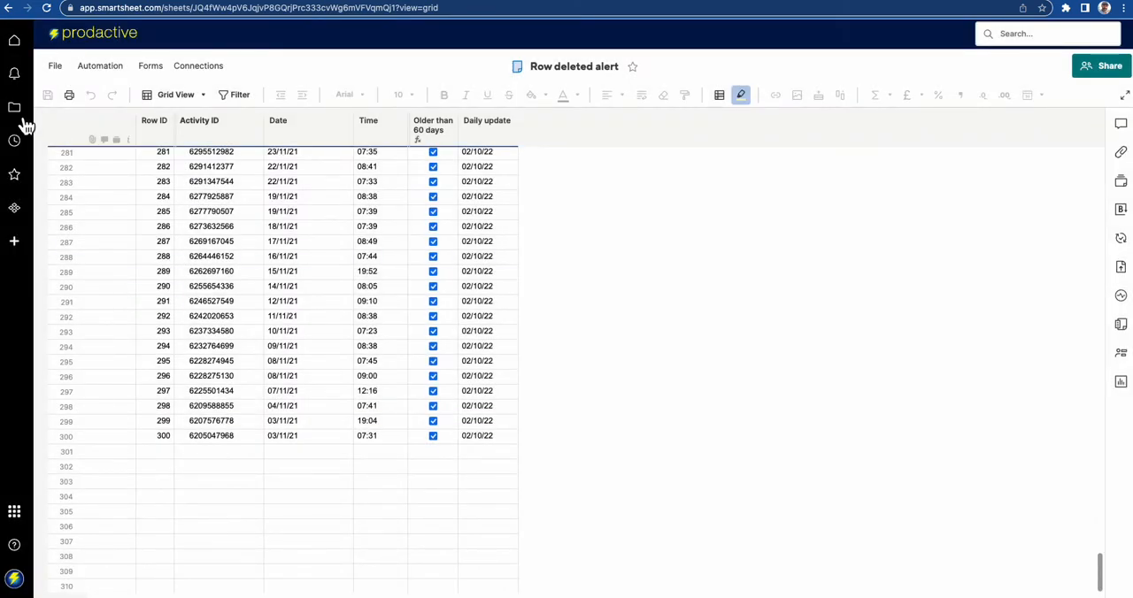
mouse_move(14, 73)
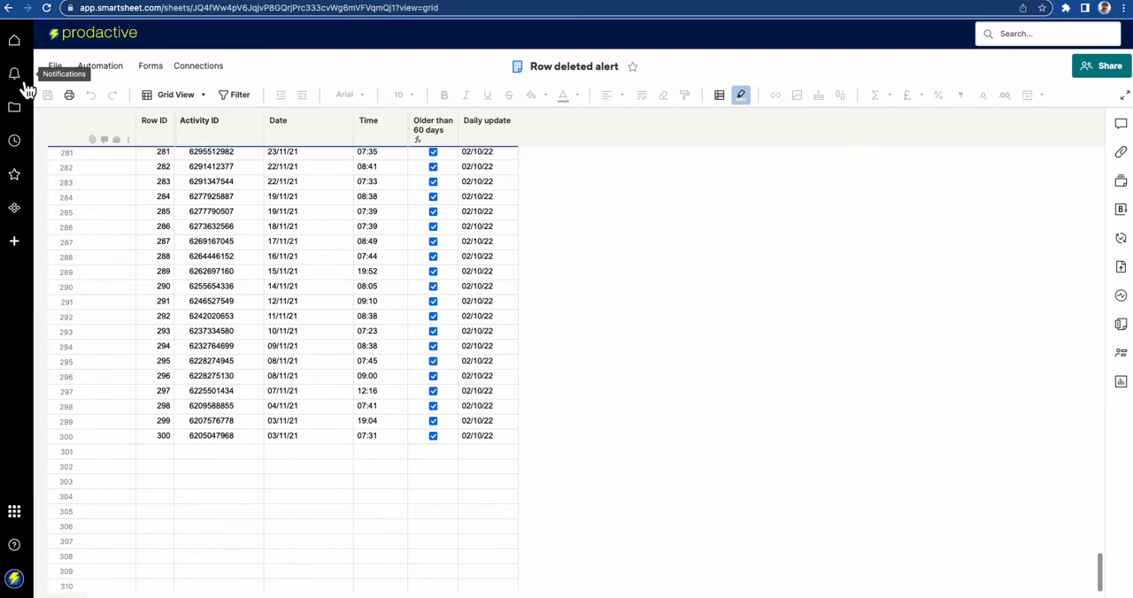
mouse_move(26, 89)
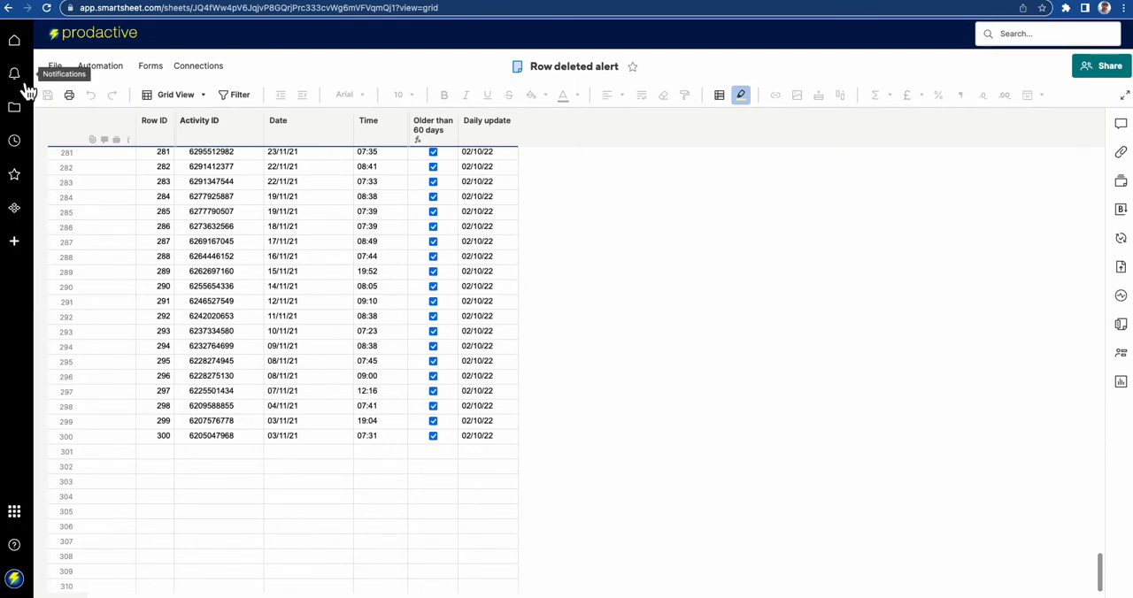
click(66, 151)
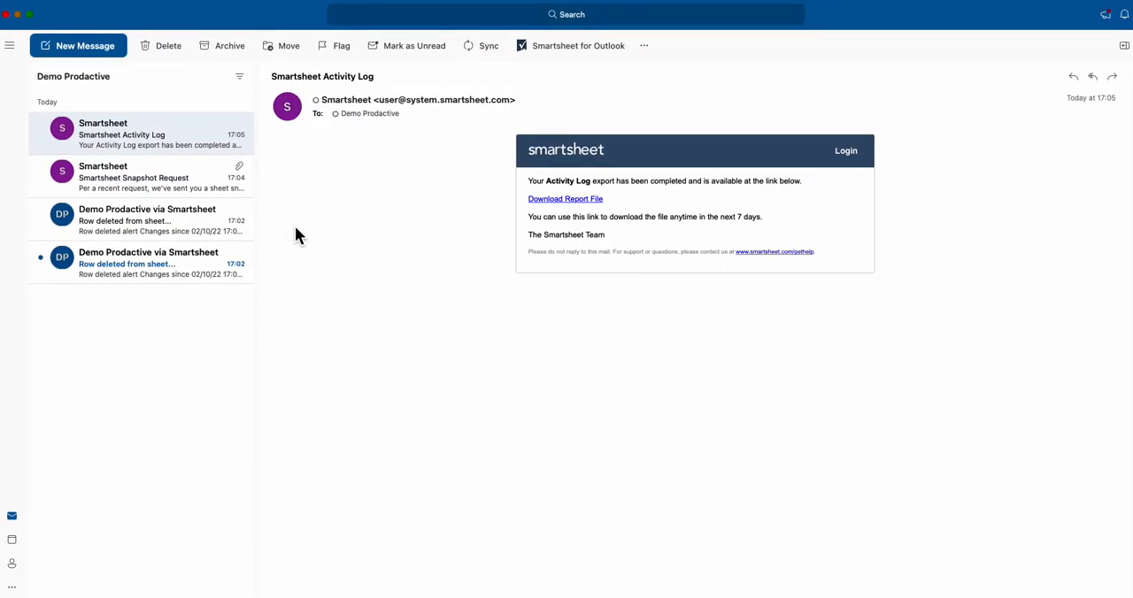
mouse_move(146, 252)
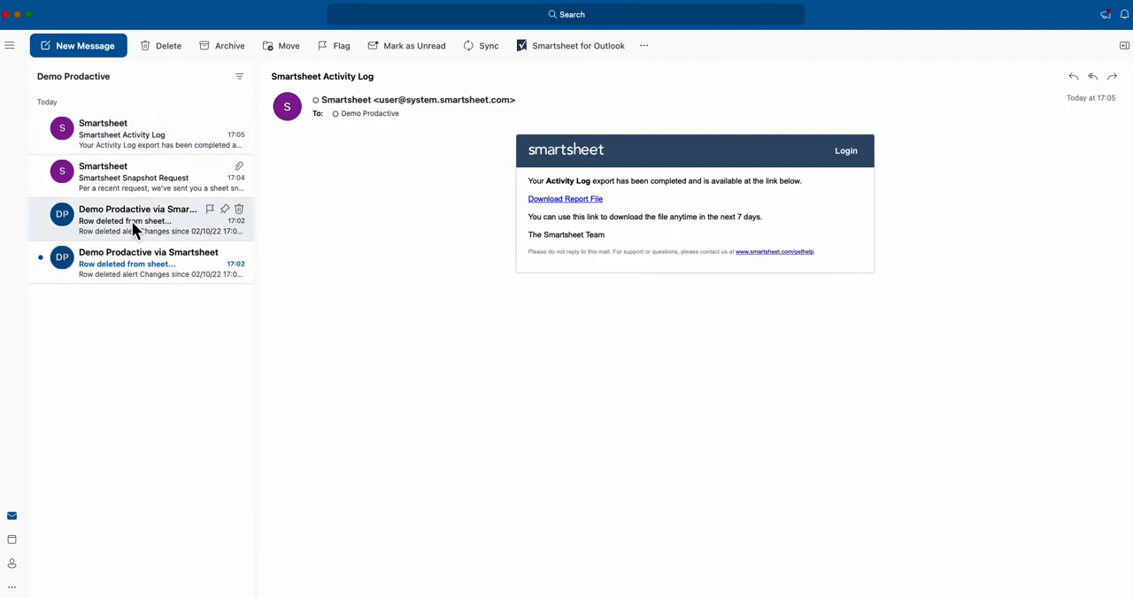
Step: Read the 'Row deleted from sheet' alert email, then return to the Smartsheet sheet
click(141, 220)
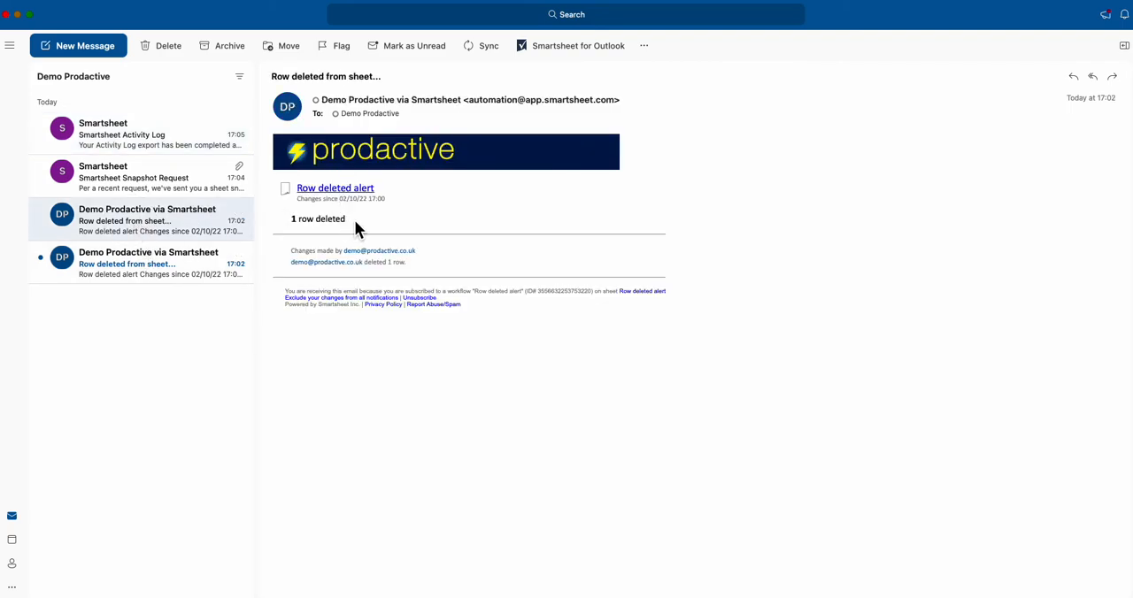
mouse_move(365, 205)
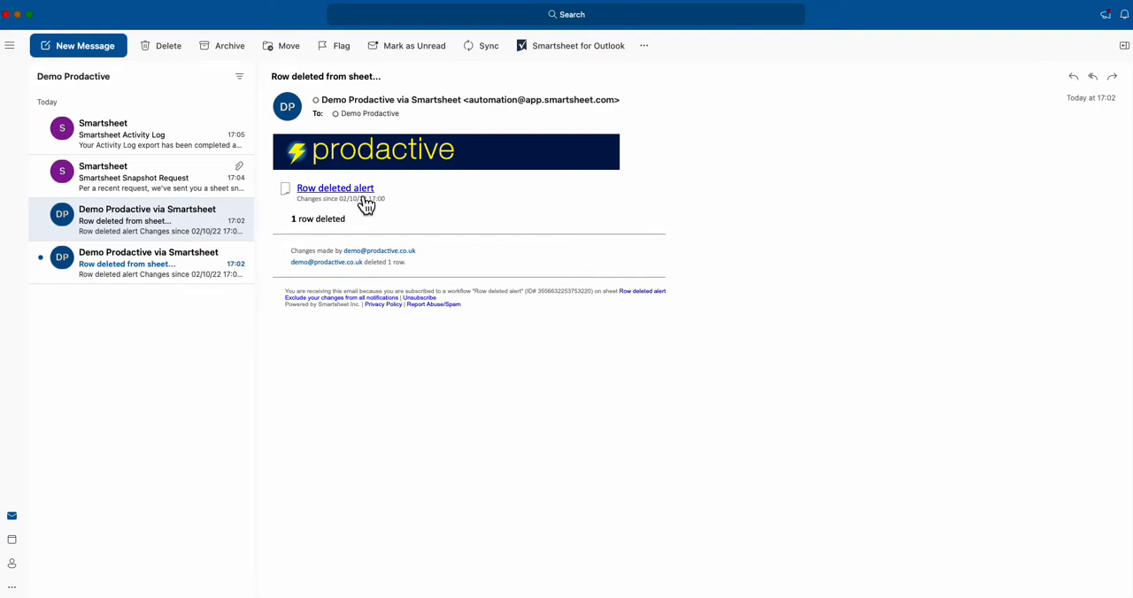
mouse_move(362, 231)
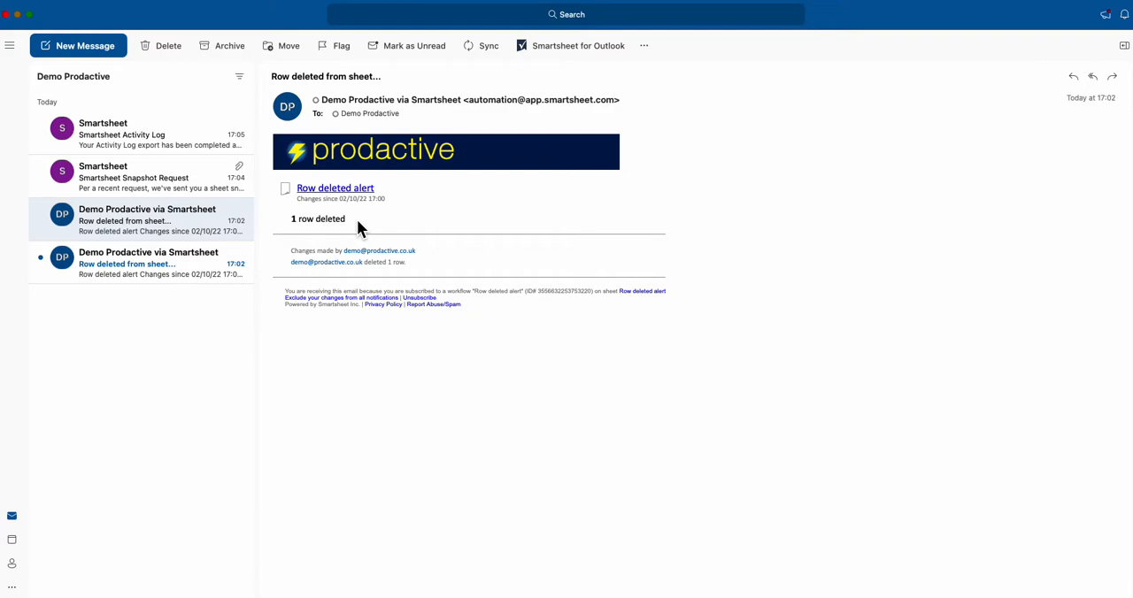
click(334, 188)
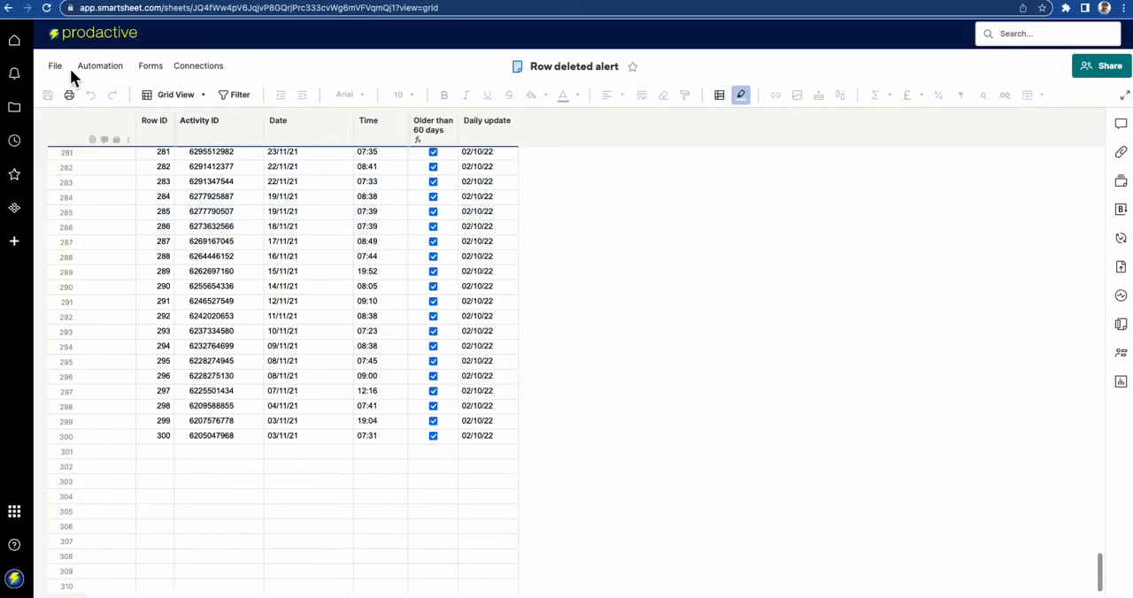
Step: Open the sheet's activity log and inspect the latest Rows Deleted entry
click(54, 66)
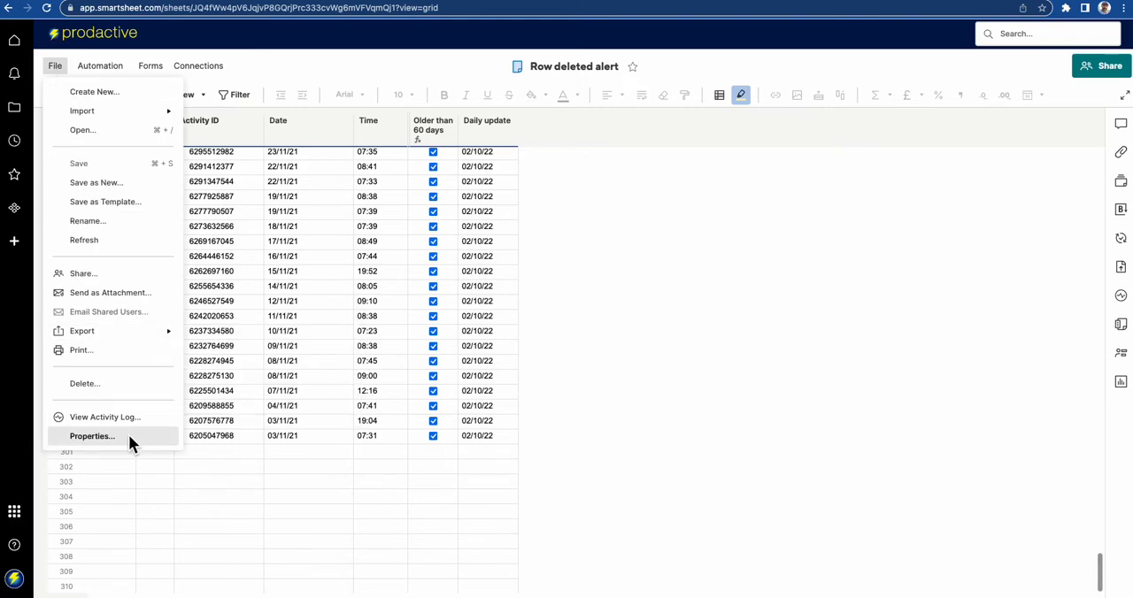
click(105, 417)
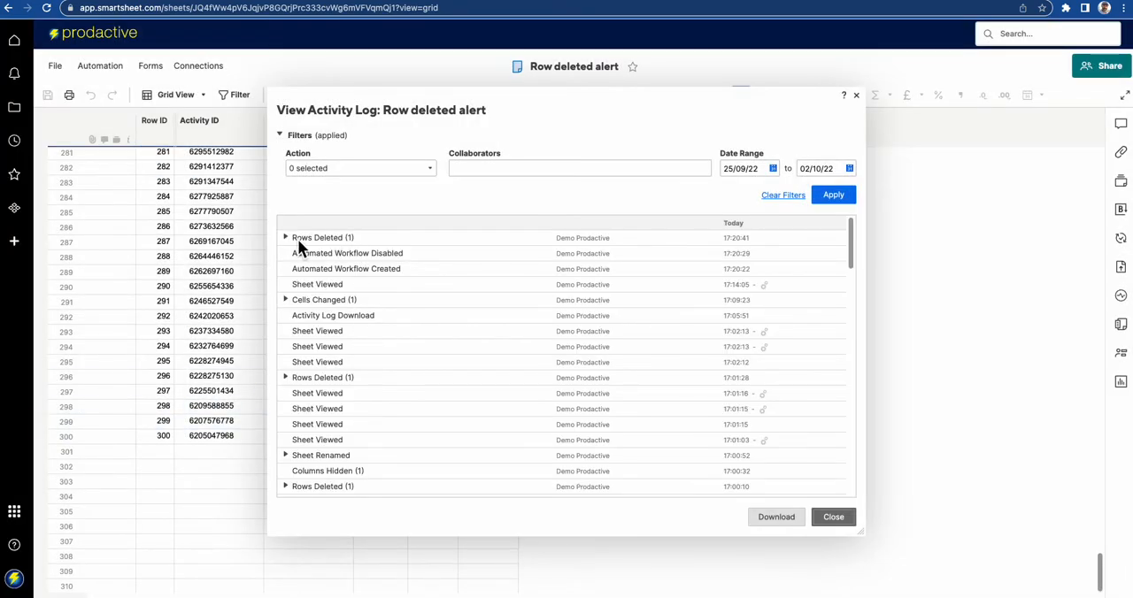
mouse_move(286, 244)
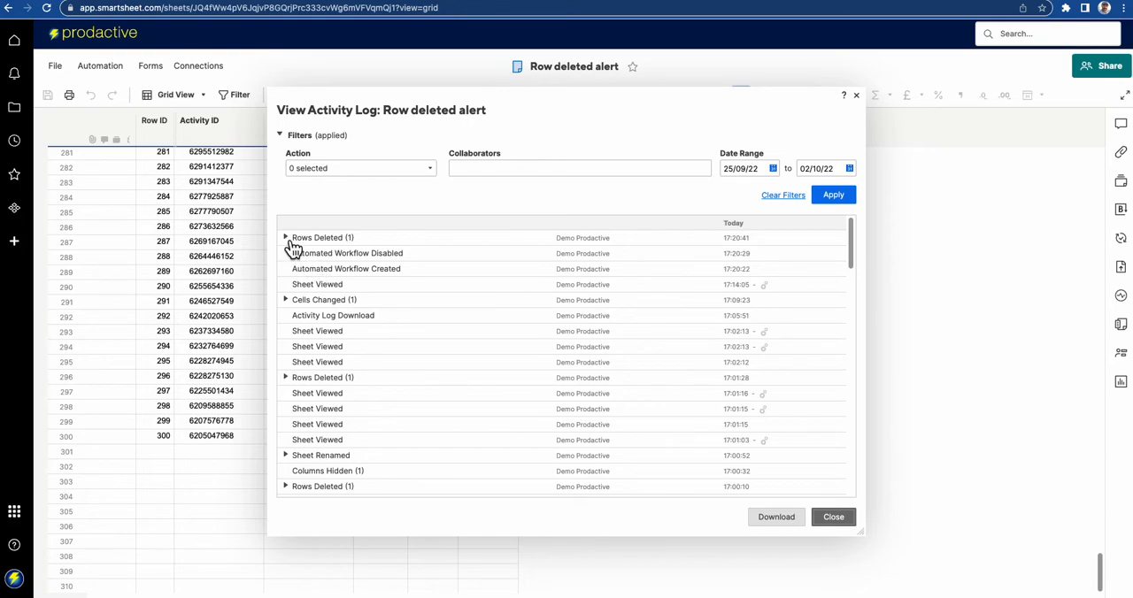
click(285, 238)
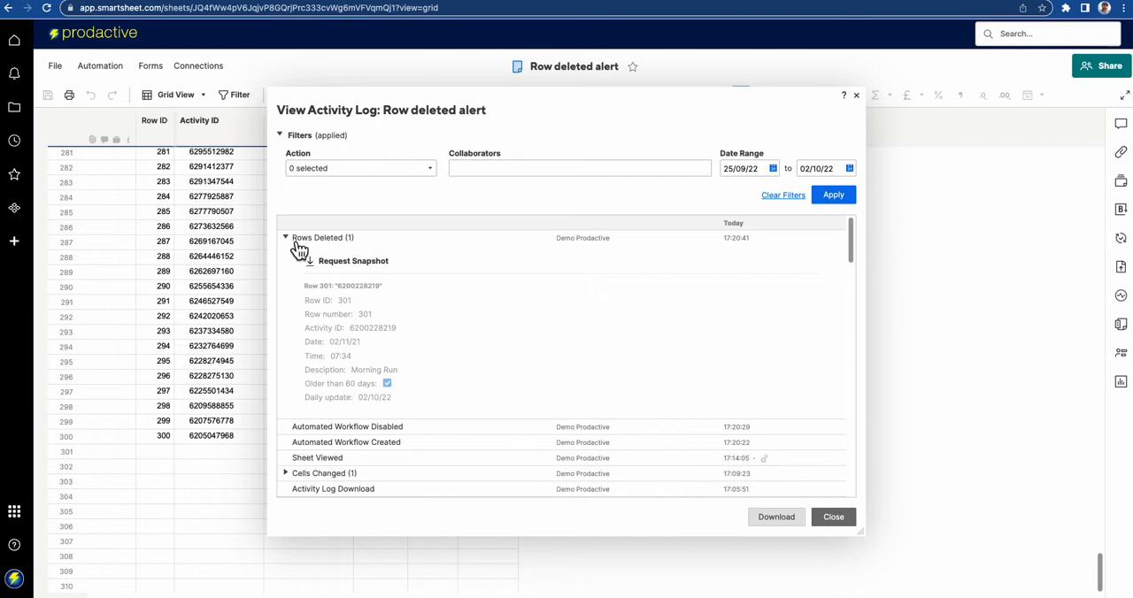
click(285, 237)
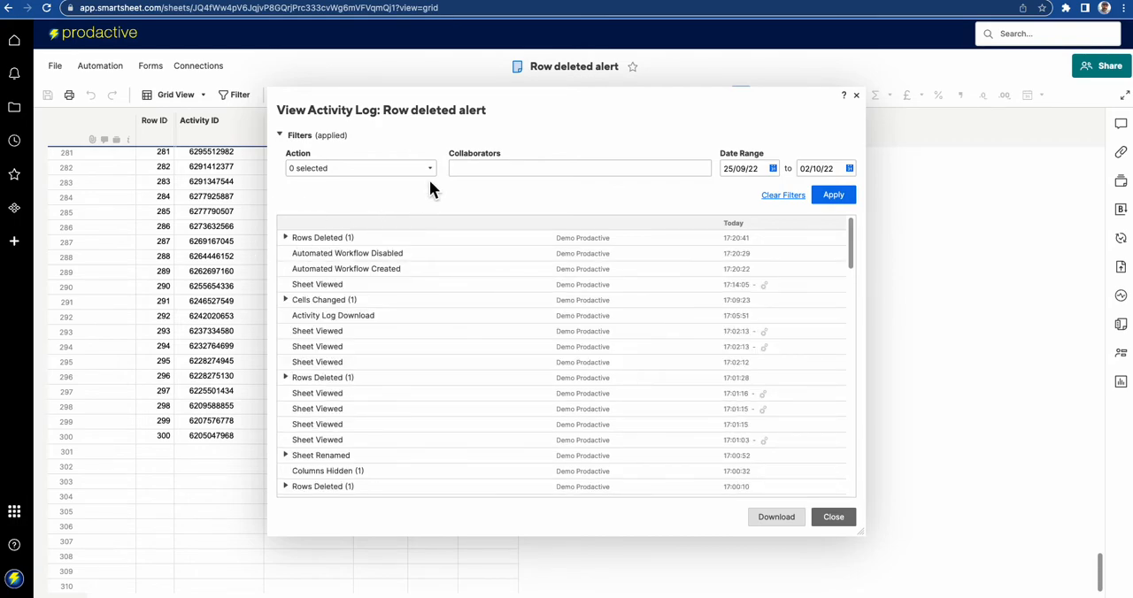
Step: Filter the activity log to Row Changes and request its download
click(361, 168)
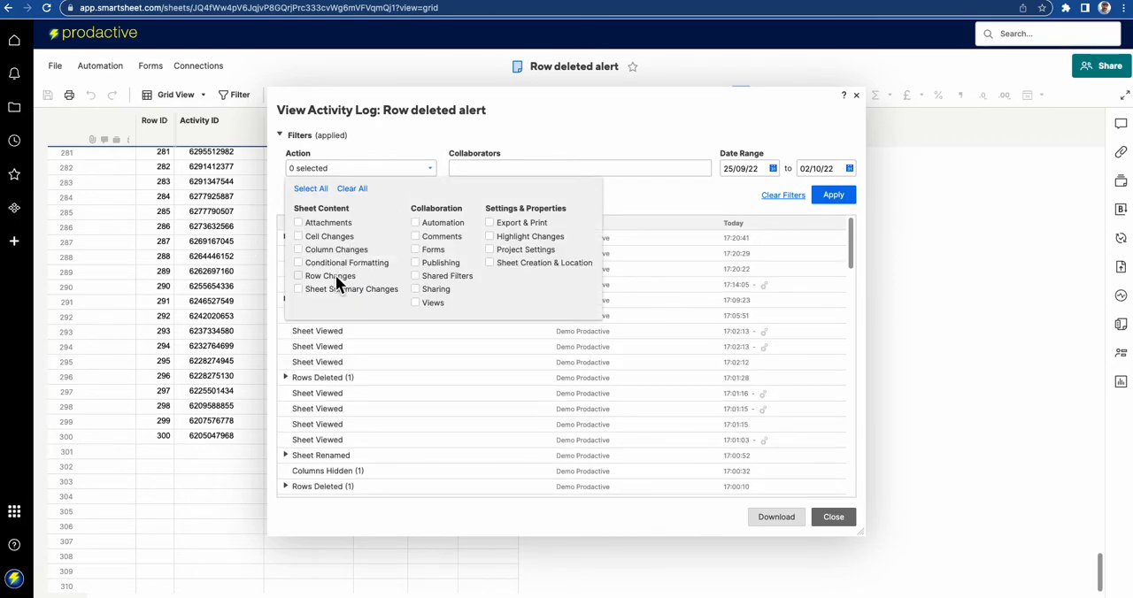
click(298, 275)
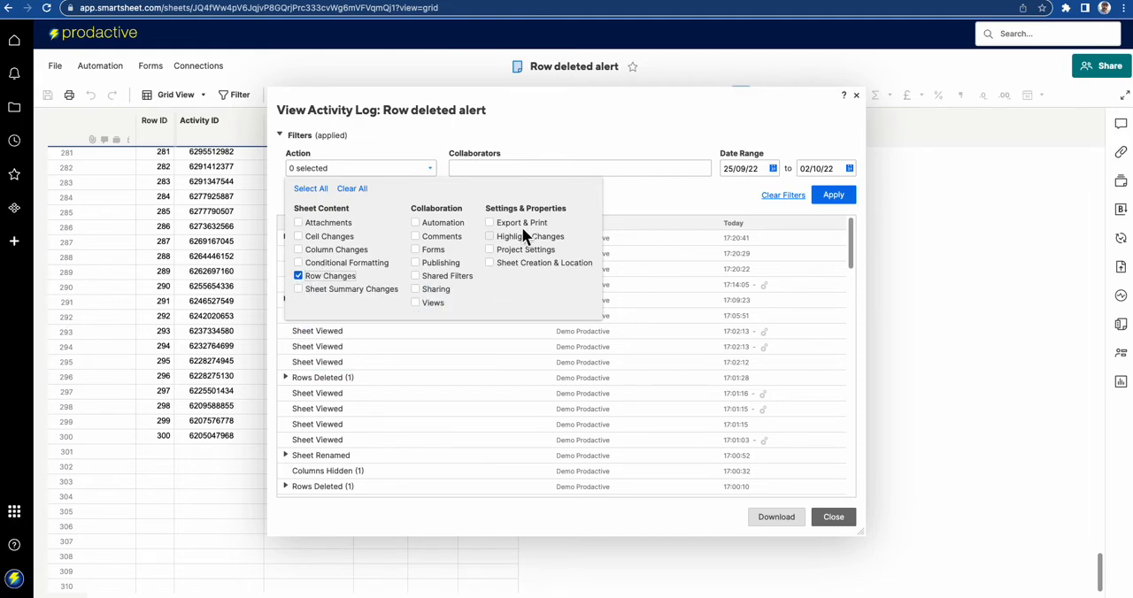
click(832, 194)
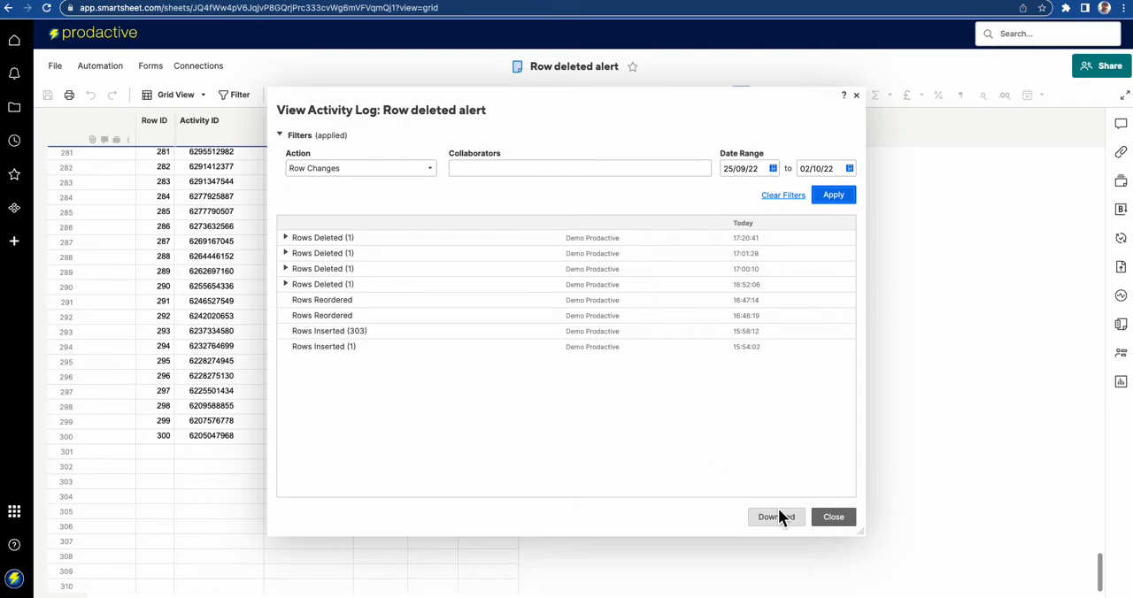
click(776, 517)
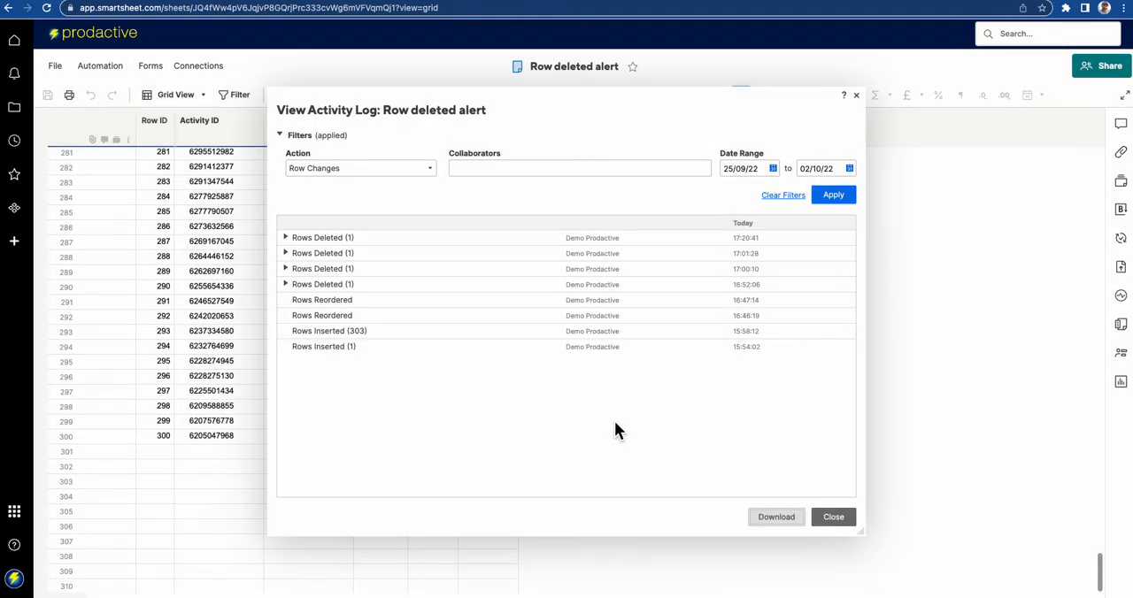
click(776, 516)
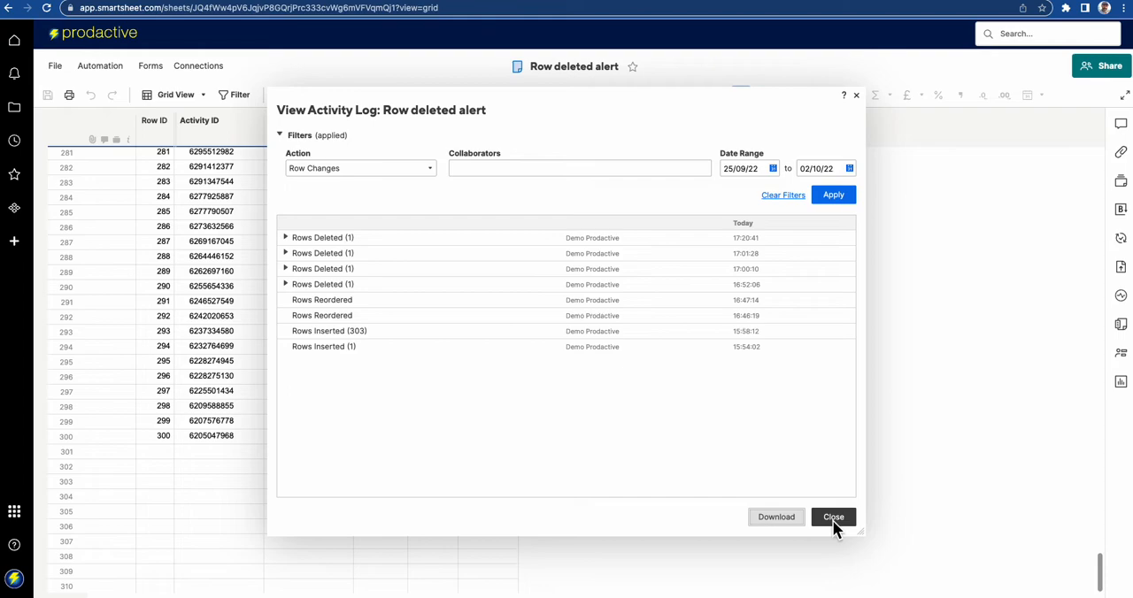
Step: Close the activity log and download the report from the Smartsheet Activity Log email
click(832, 517)
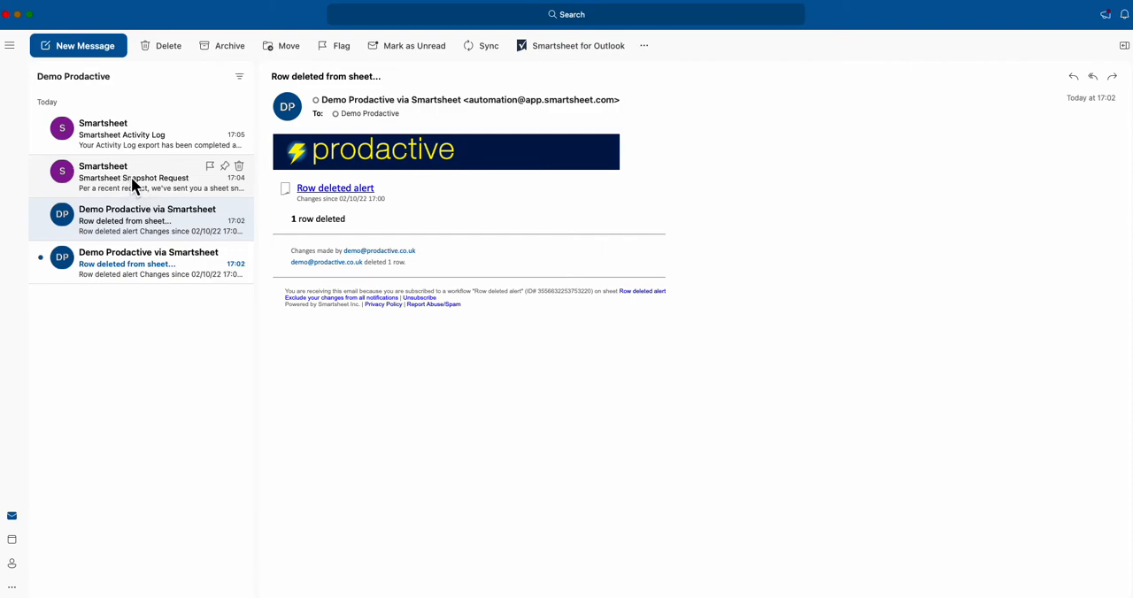
mouse_move(120, 134)
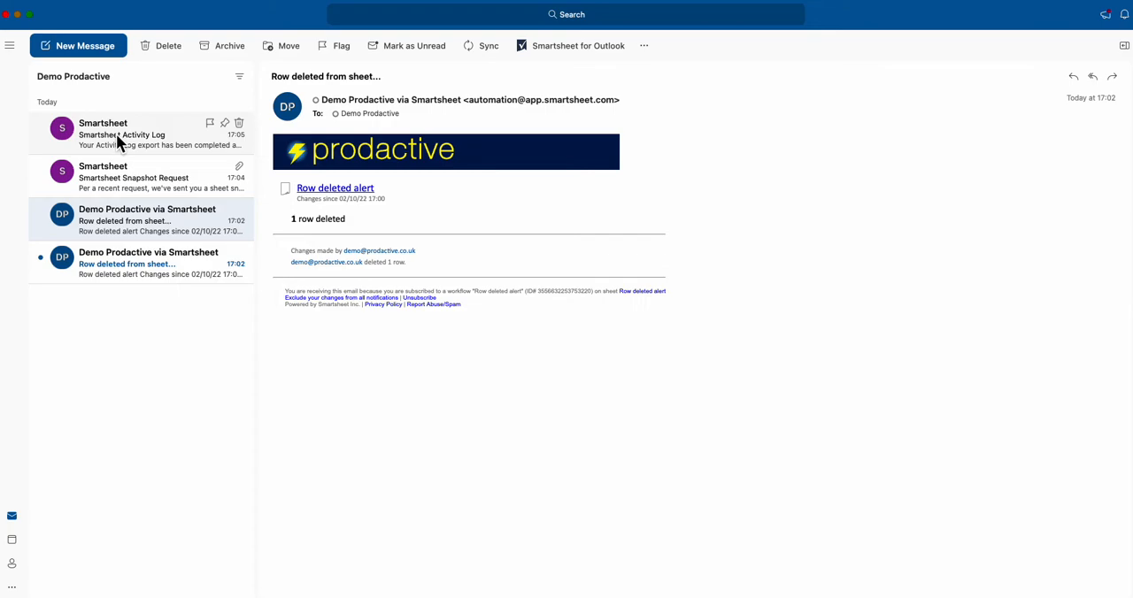
click(133, 134)
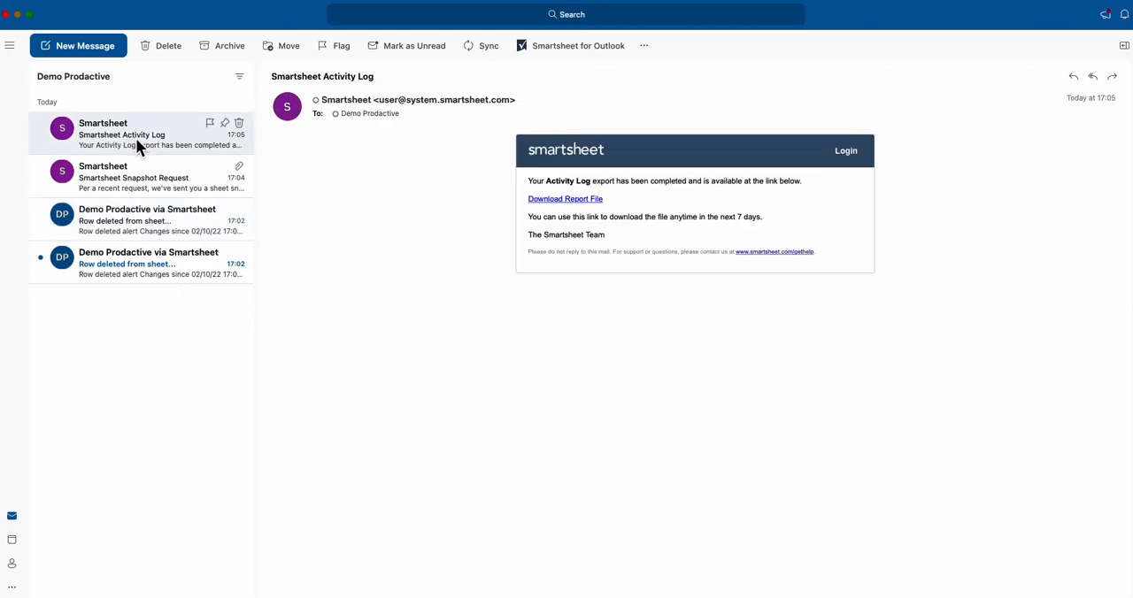
mouse_move(583, 208)
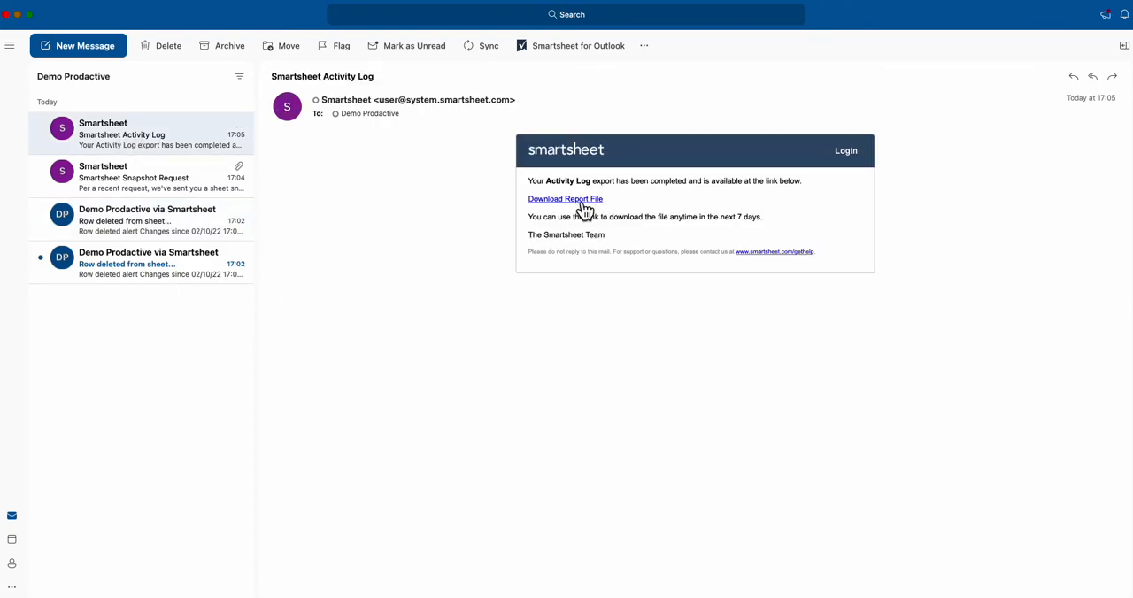
mouse_move(568, 210)
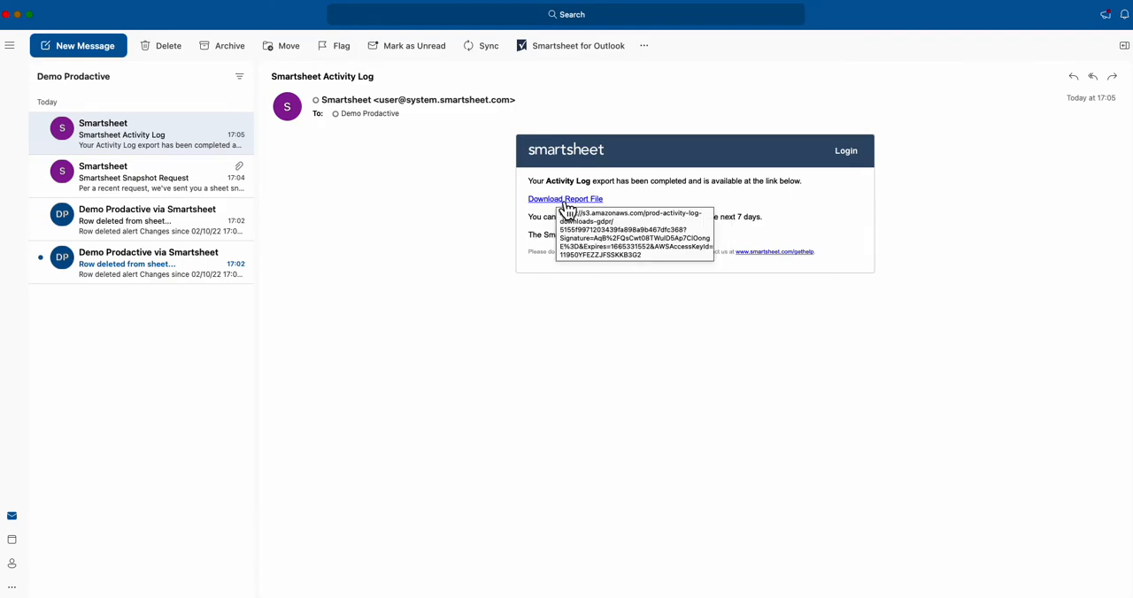
click(564, 198)
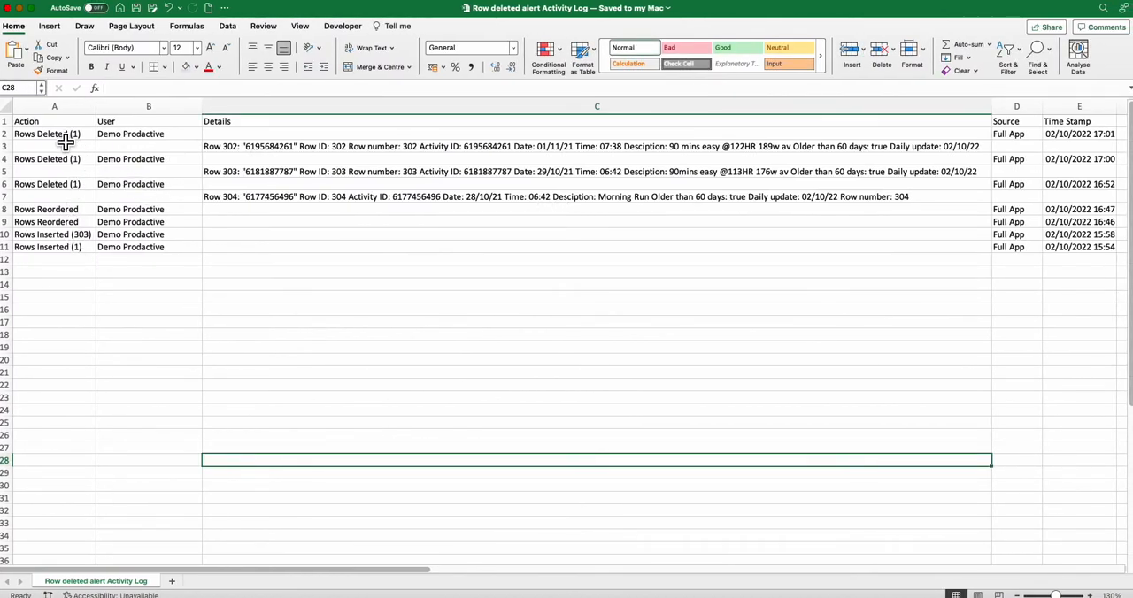
Step: Review the Rows Deleted details for rows 302, 303 and 304 in Excel
click(47, 184)
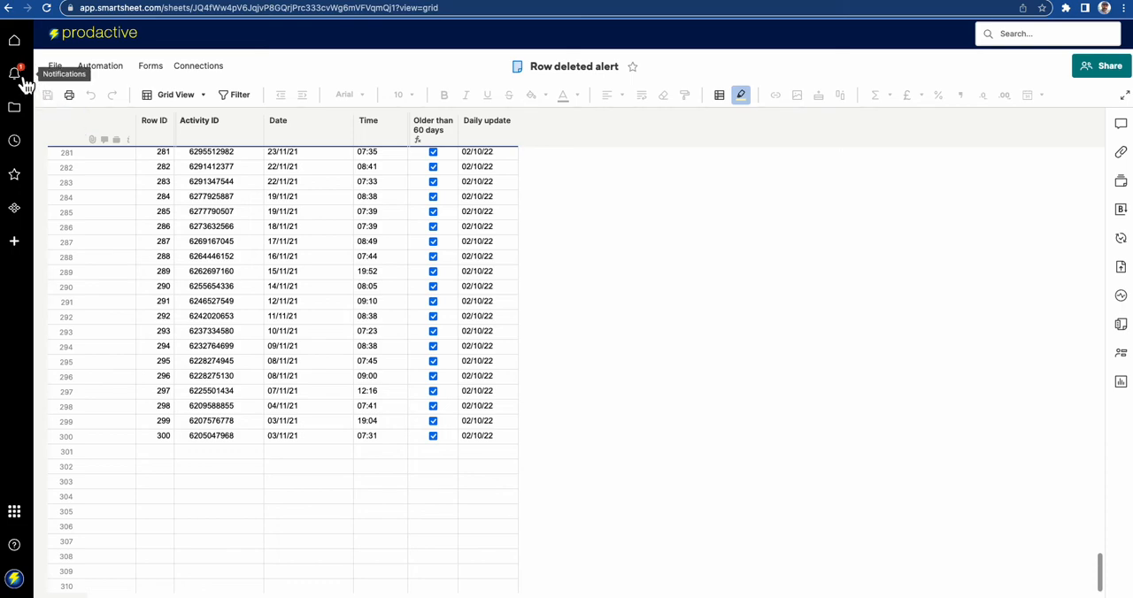
Step: Read the 'Warning! Row deleted from Demo sheet' notification, then close it and refresh the mailbox
click(14, 72)
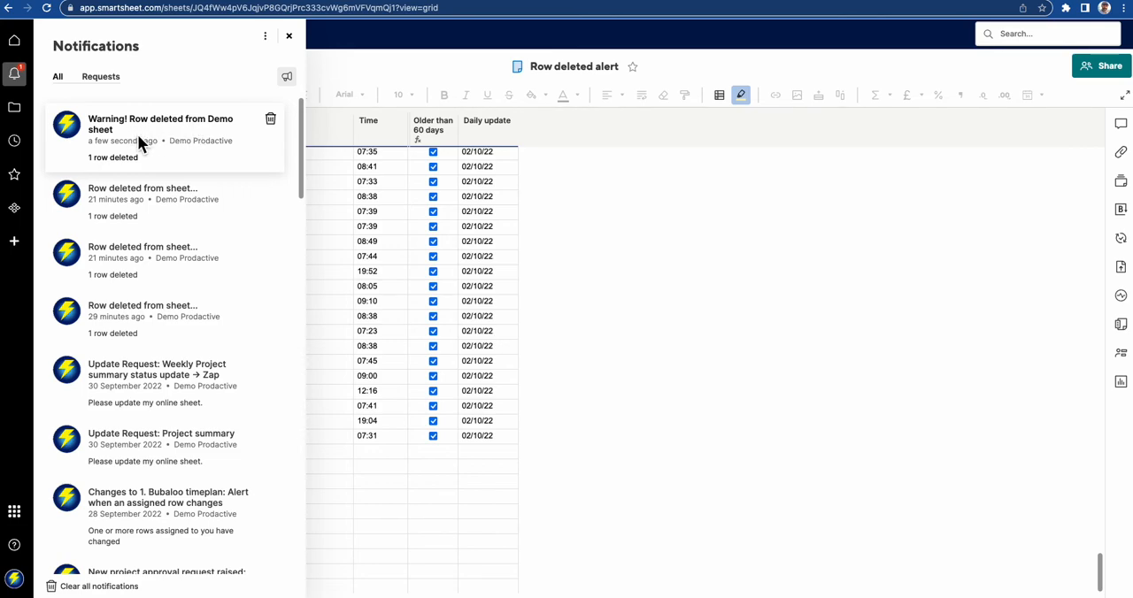
click(160, 124)
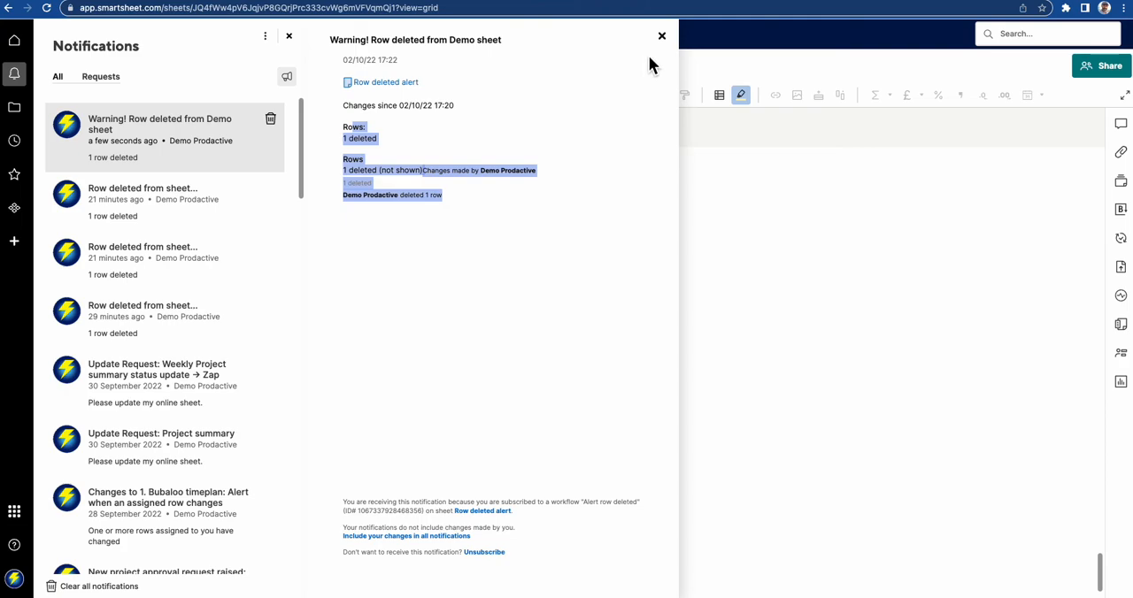
click(661, 35)
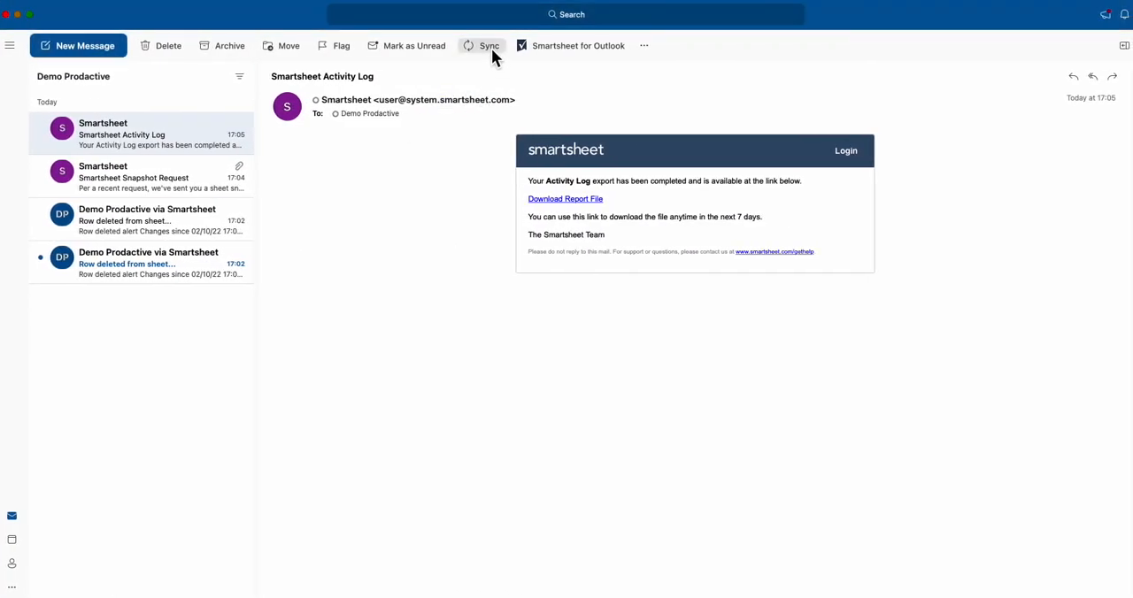
click(481, 45)
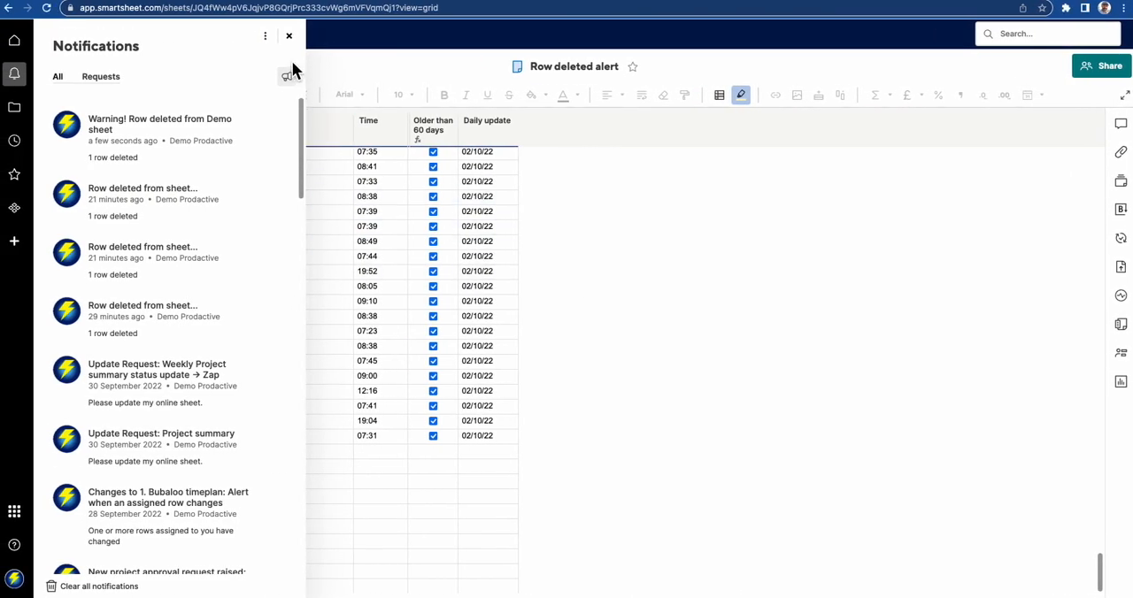
Step: Dismiss Notifications and browse workflow templates from the Automation menu for the Row deleted alert sheet
click(289, 36)
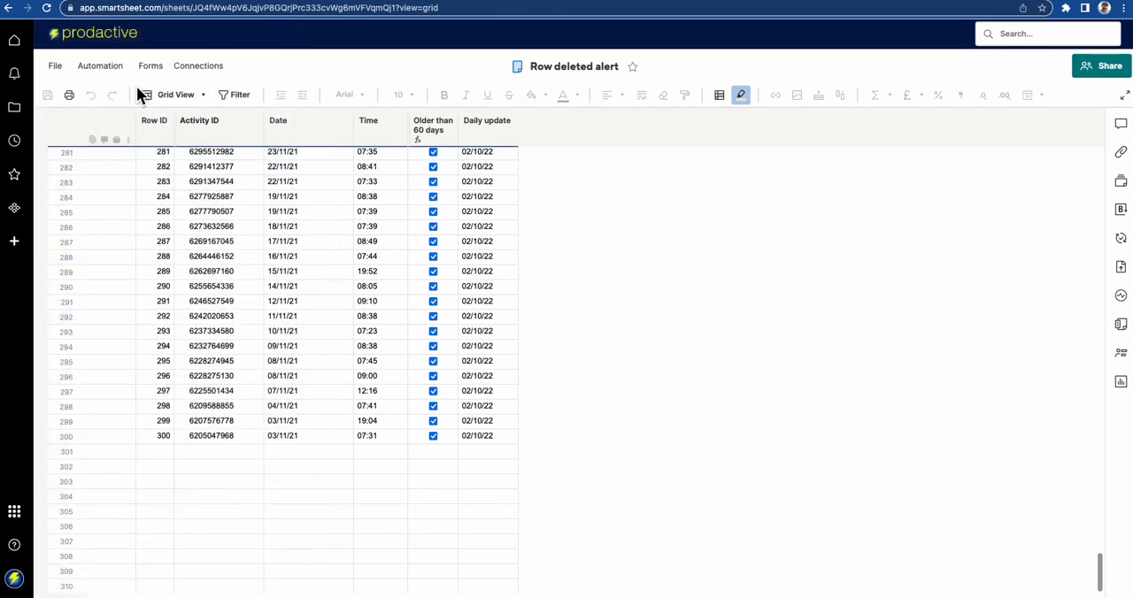
click(100, 66)
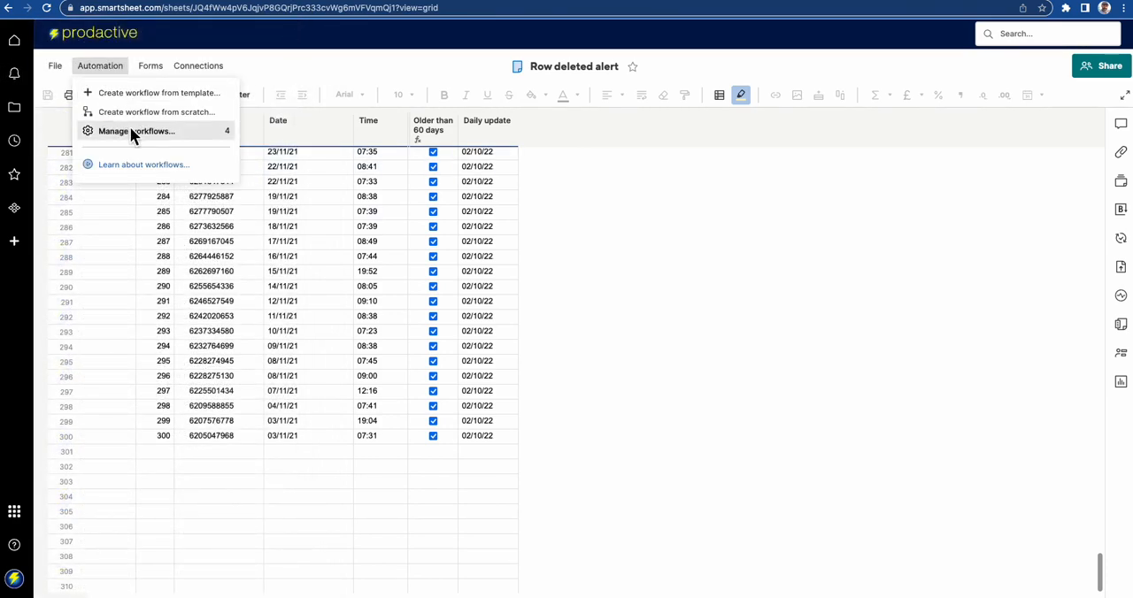
mouse_move(159, 92)
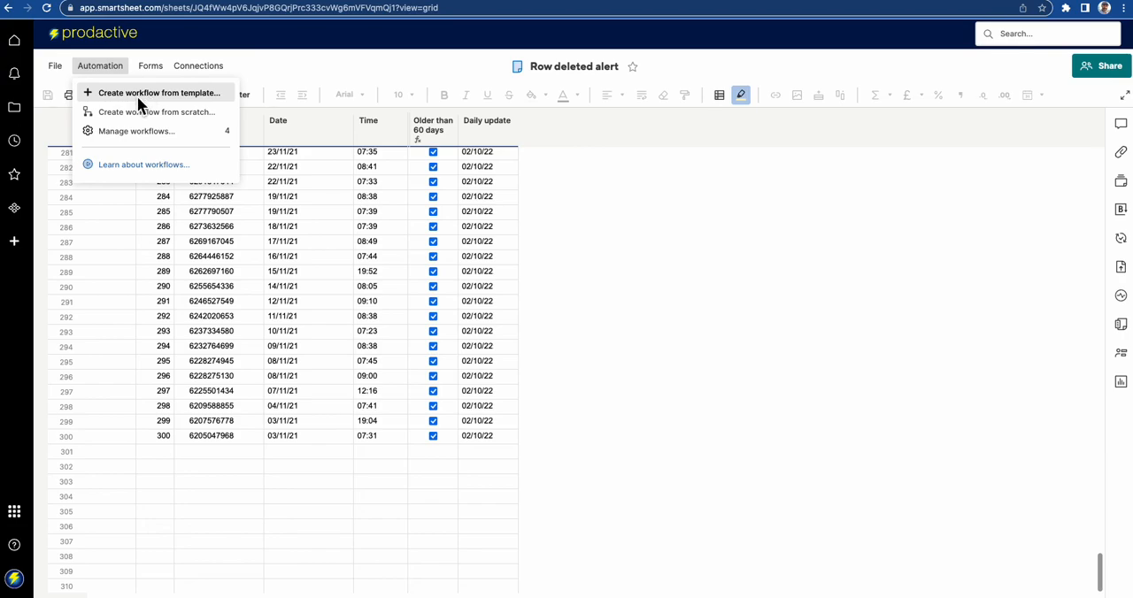
click(160, 92)
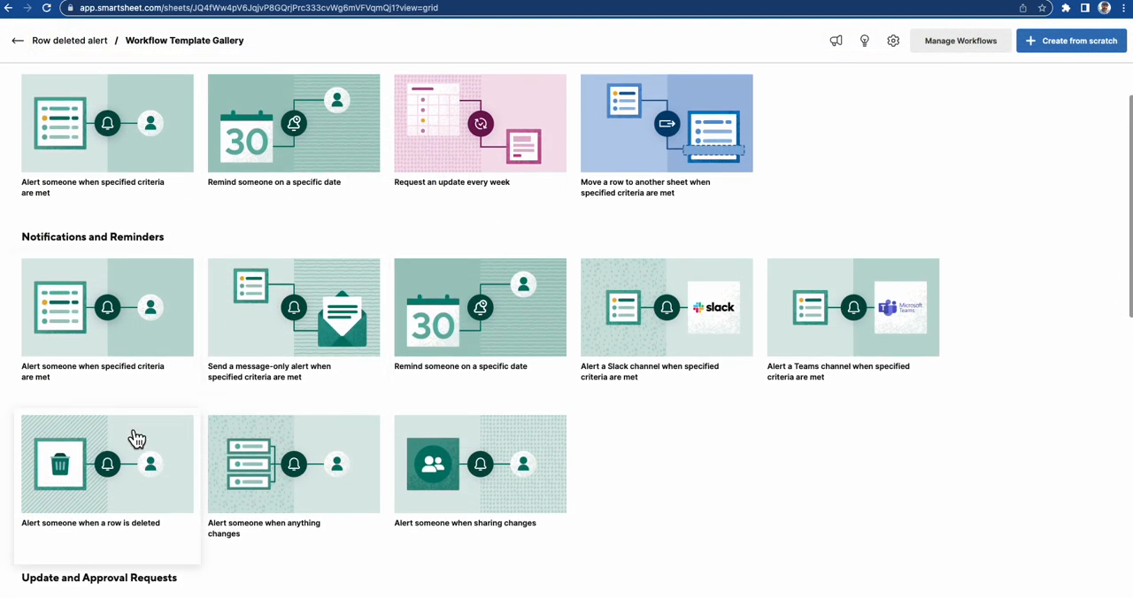
mouse_move(108, 466)
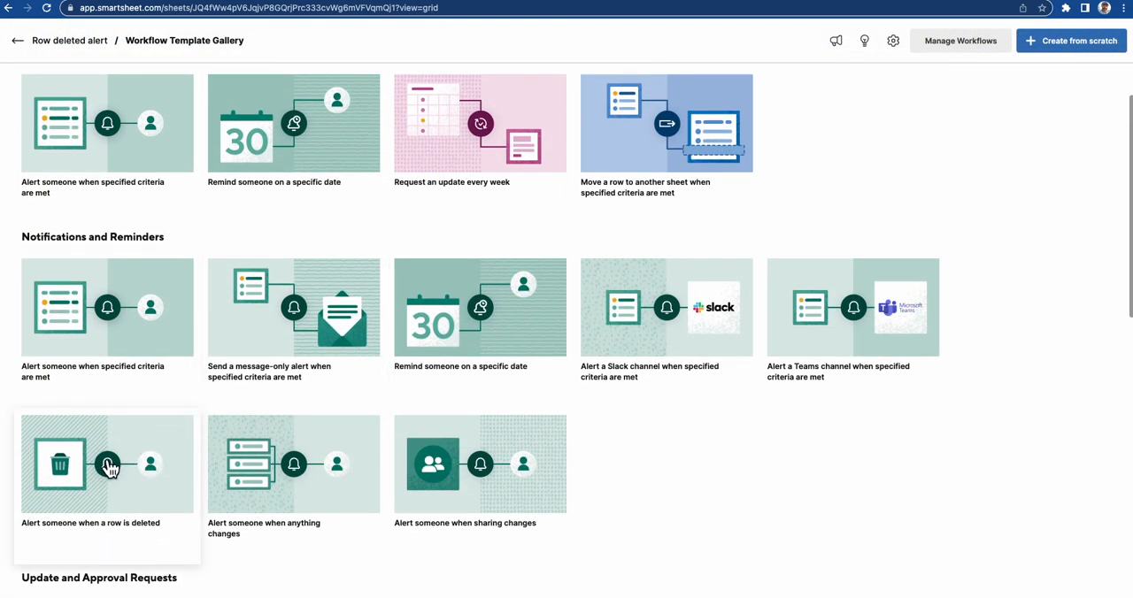